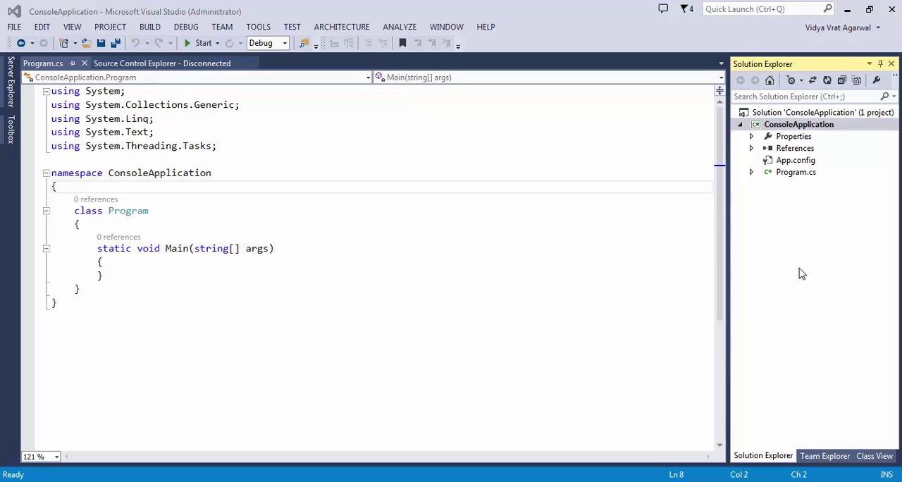
mouse_move(623, 265)
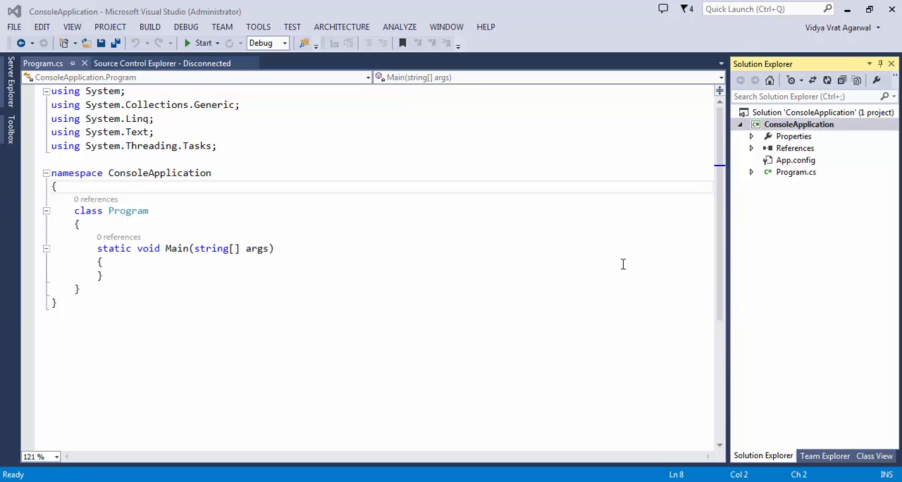
mouse_move(631, 282)
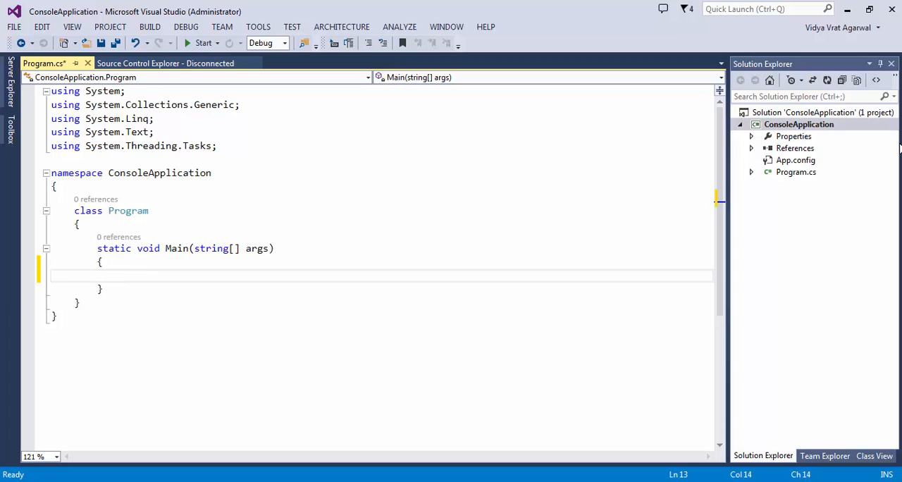
- Write Console.WriteLine("I am called from Main of Program.cs"); inside Main
text(Console)
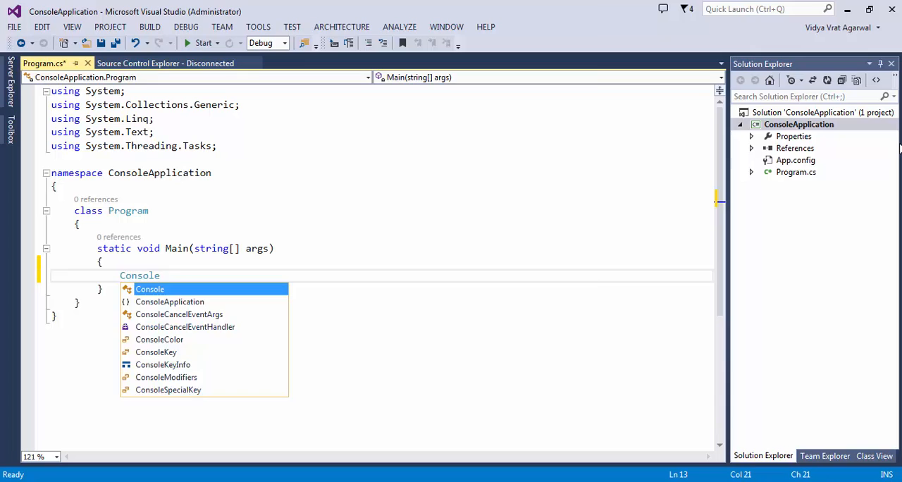
text(.WriteLine)
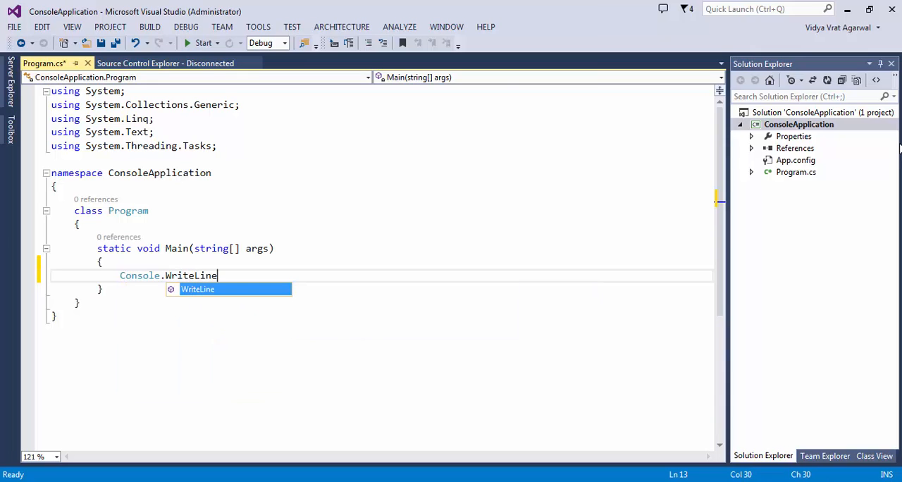
text(("I am")
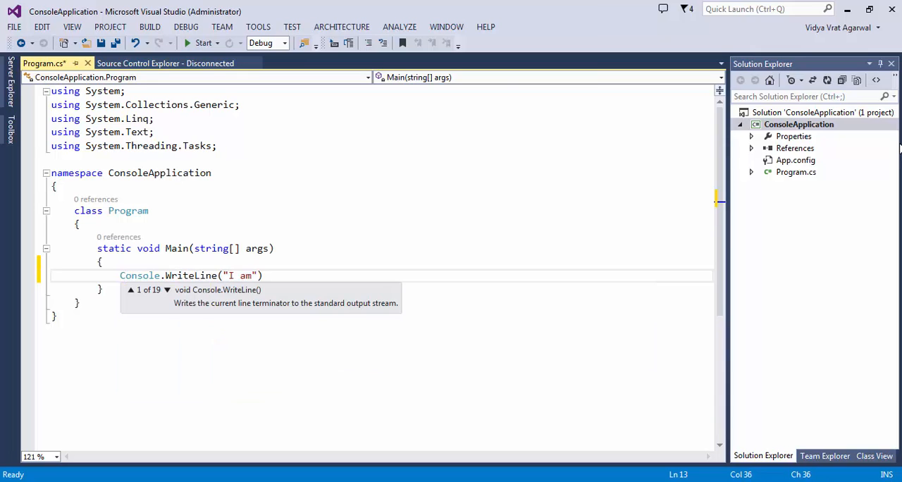
text(called from)
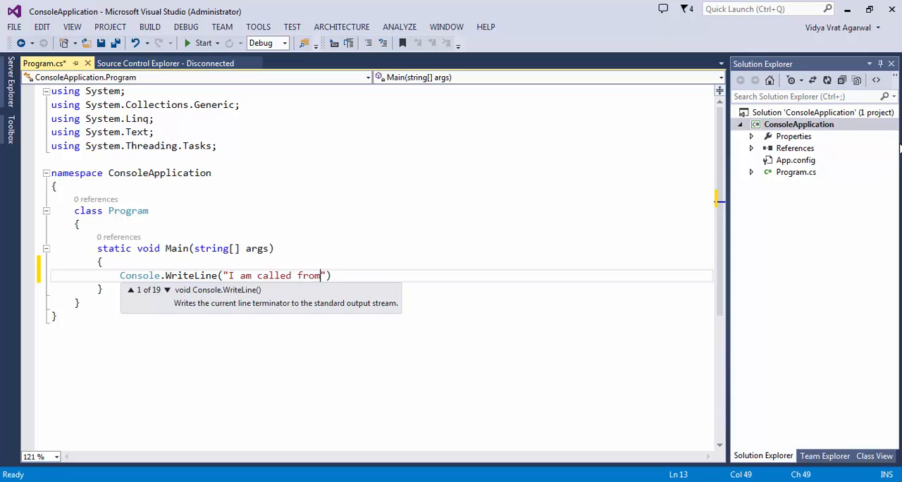
text(Main of Prog)
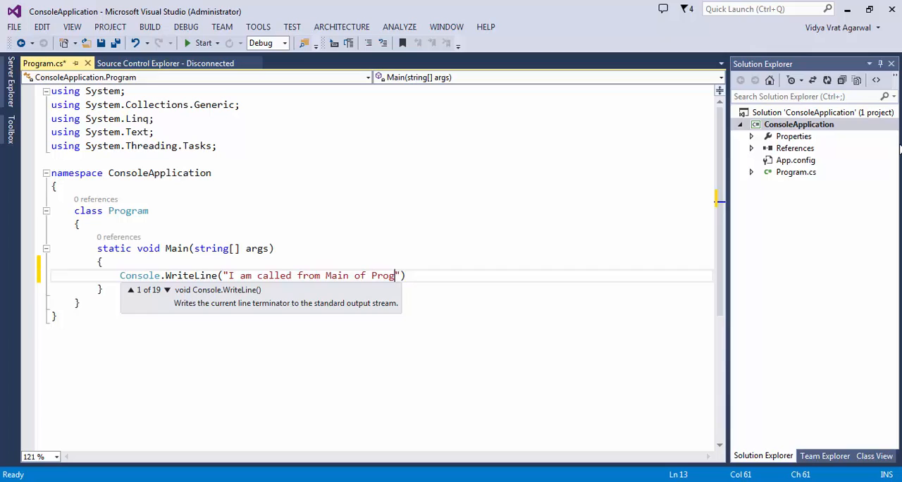
text(ram.cs)
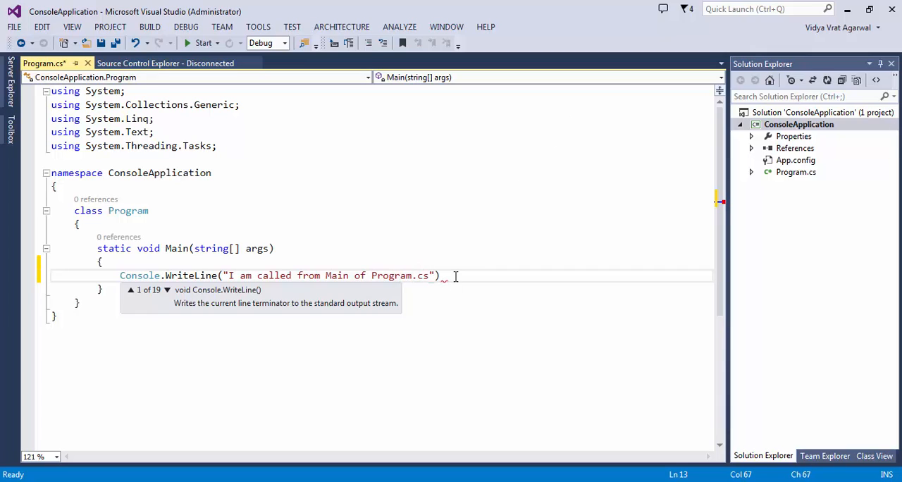
text(;)
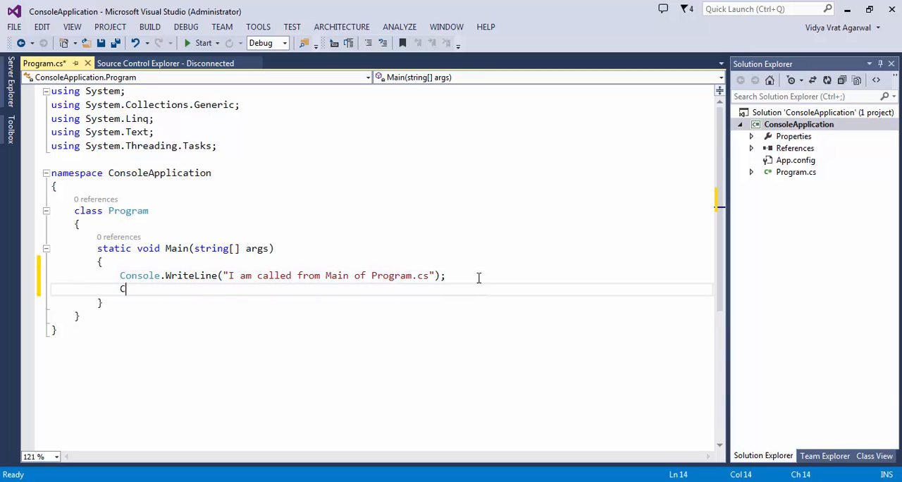
- Add Console.ReadLine(); after the message so the program waits for input
text(C)
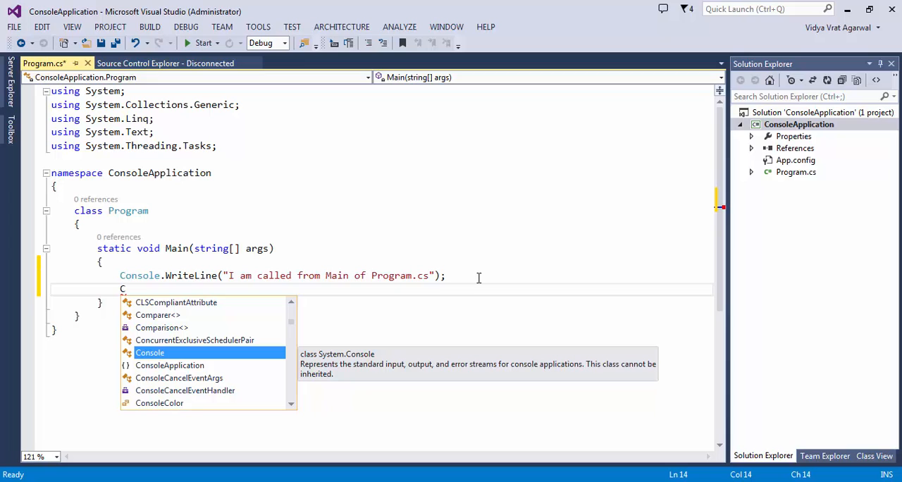
text(onsole.)
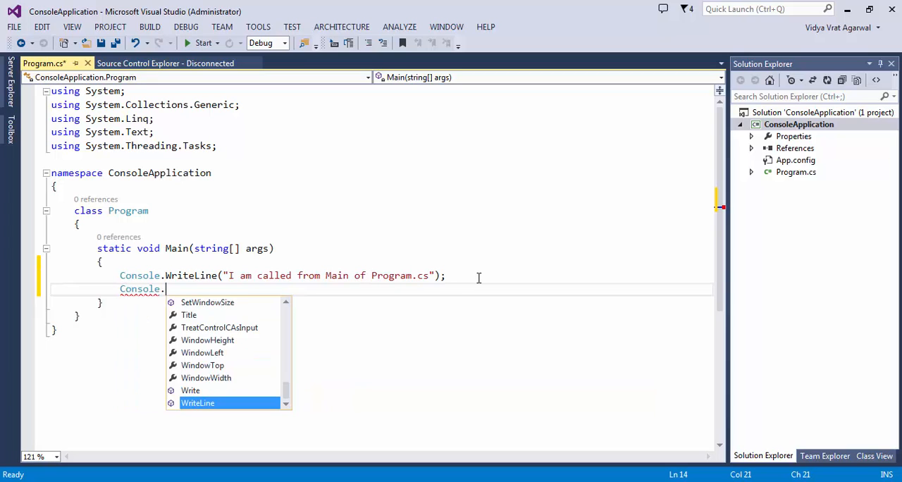
text(Read)
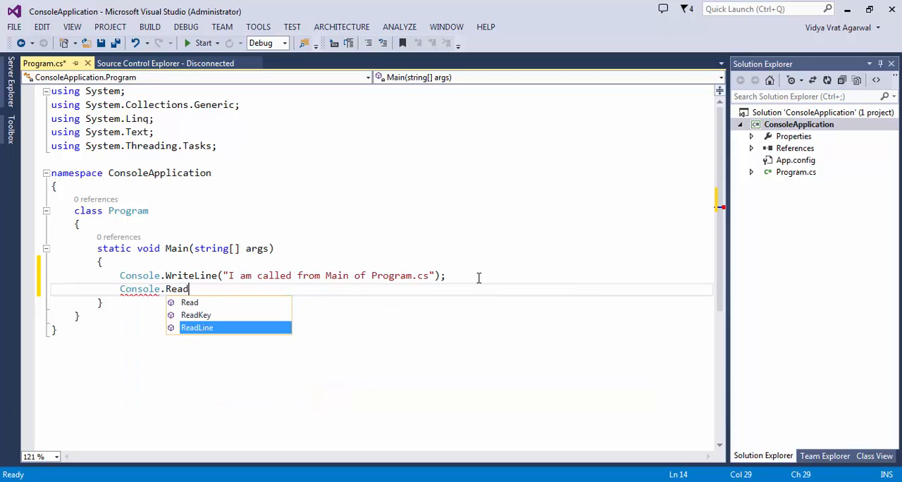
key(Tab)
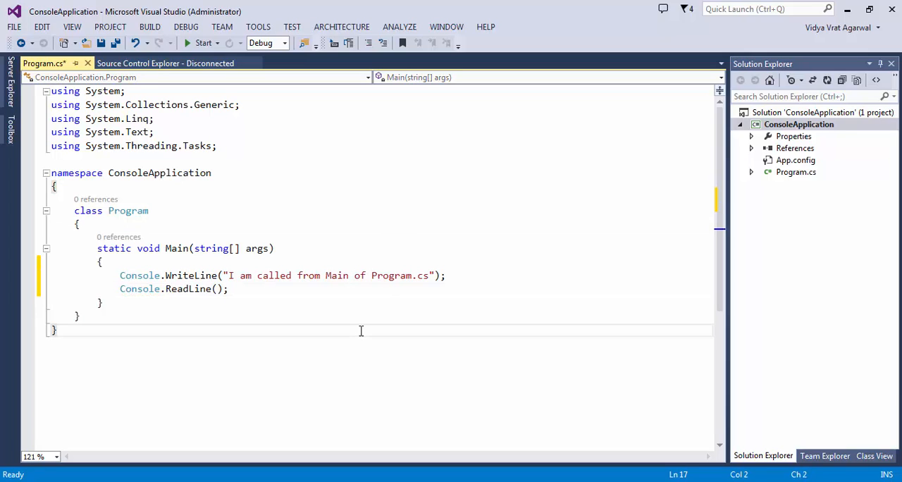
mouse_move(312, 284)
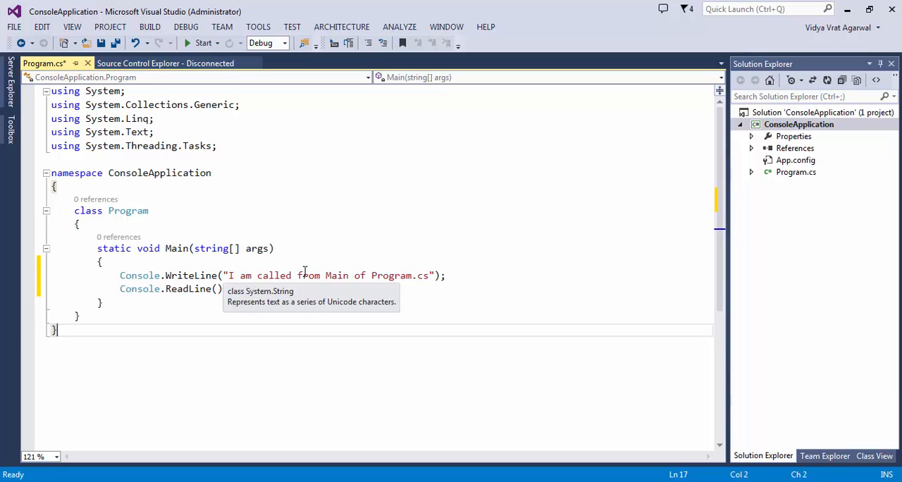
mouse_move(300, 274)
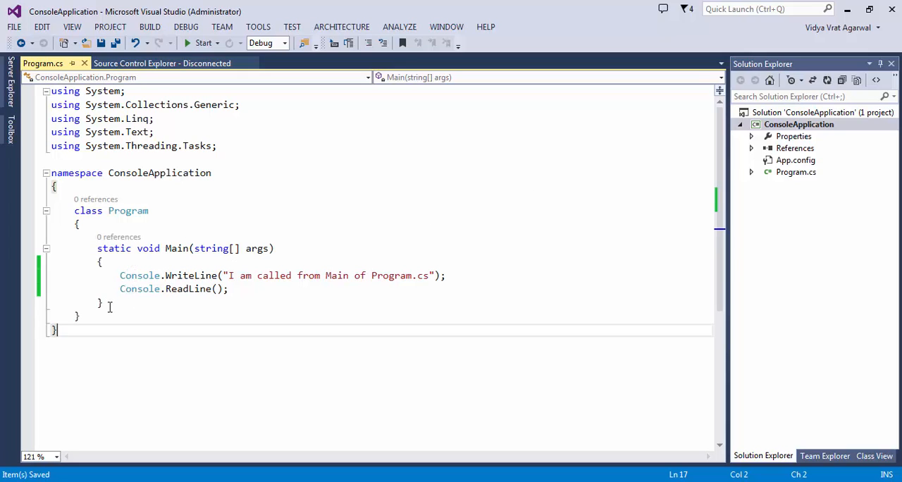
mouse_move(113, 305)
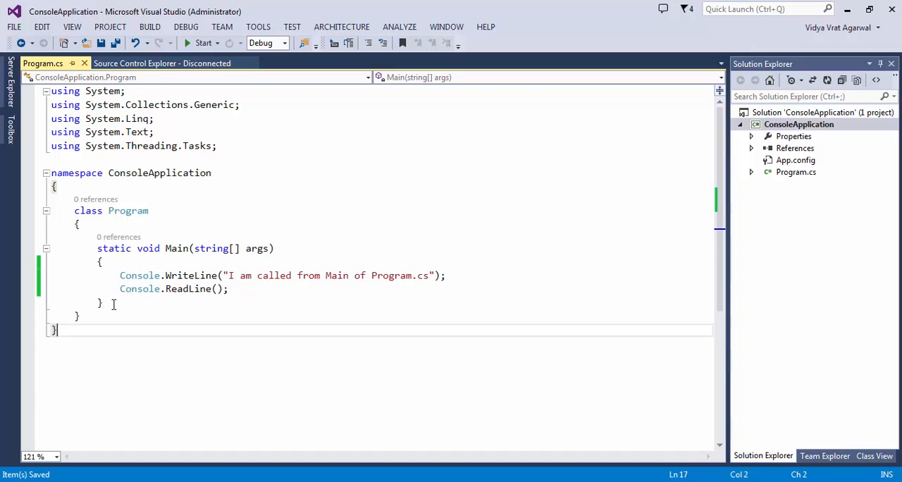
- Add public void Print() with the comment "will be called in the Main" and save
key(Enter)
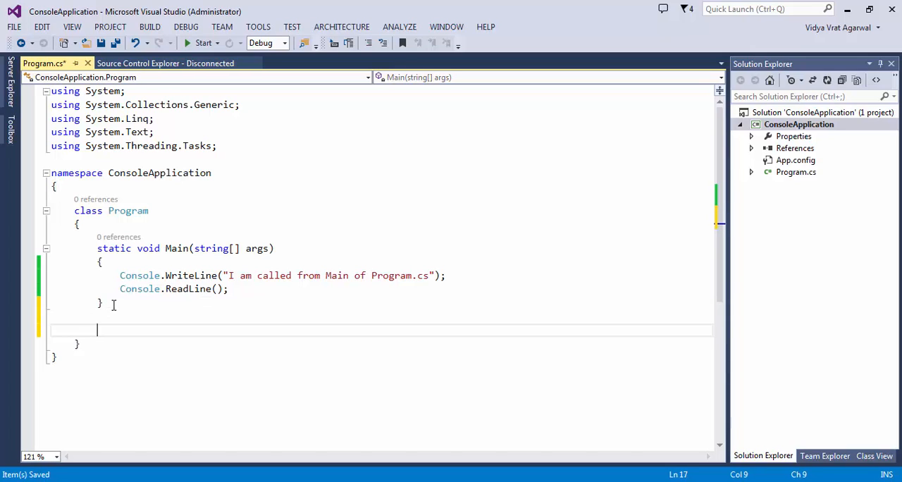
text(p)
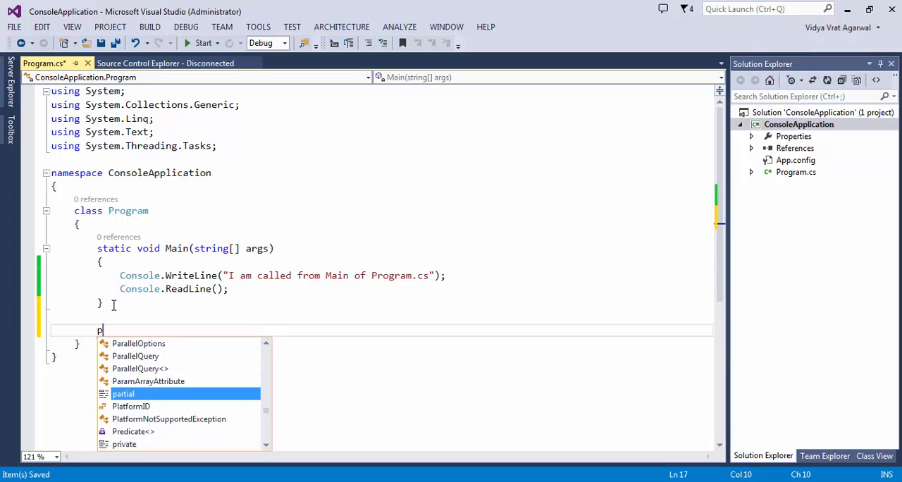
text(ublic)
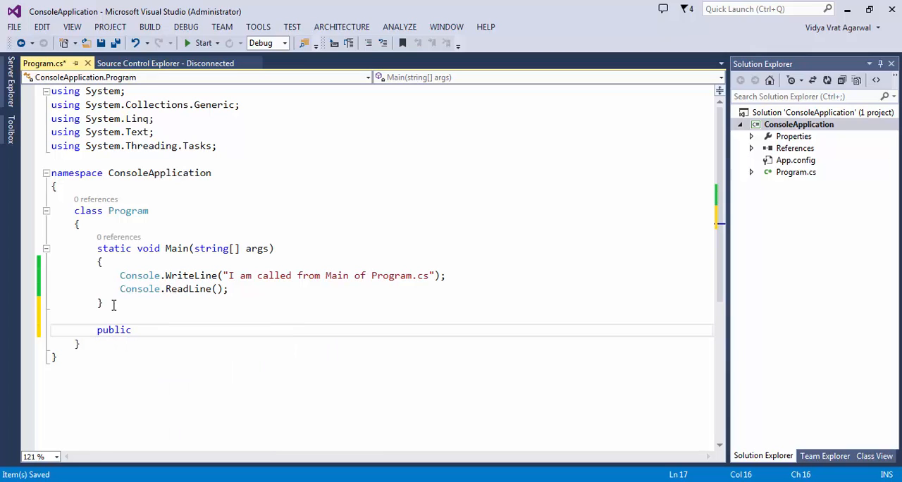
text(void Pri)
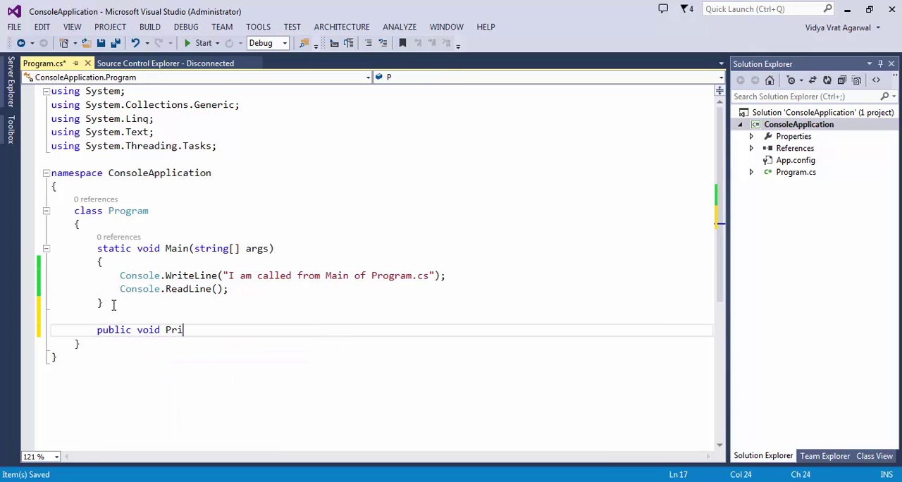
text(nt())
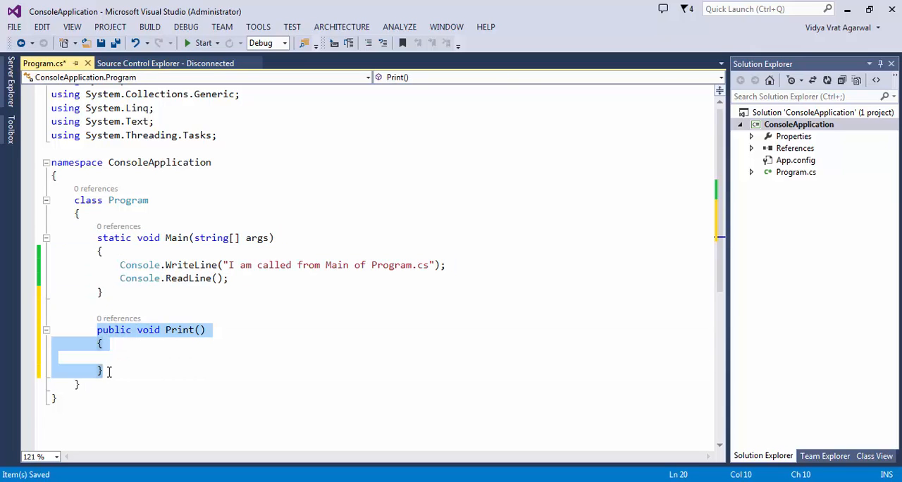
text(// w)
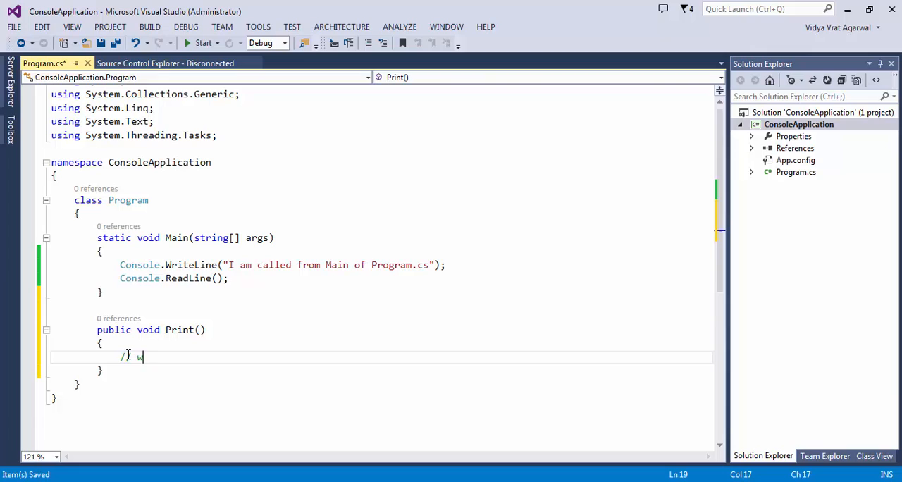
text(ill be called in the Main)
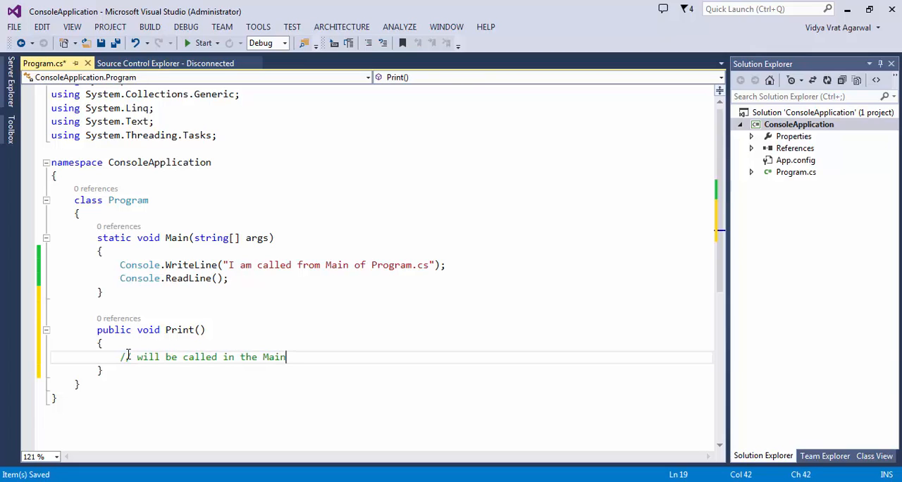
mouse_move(400, 372)
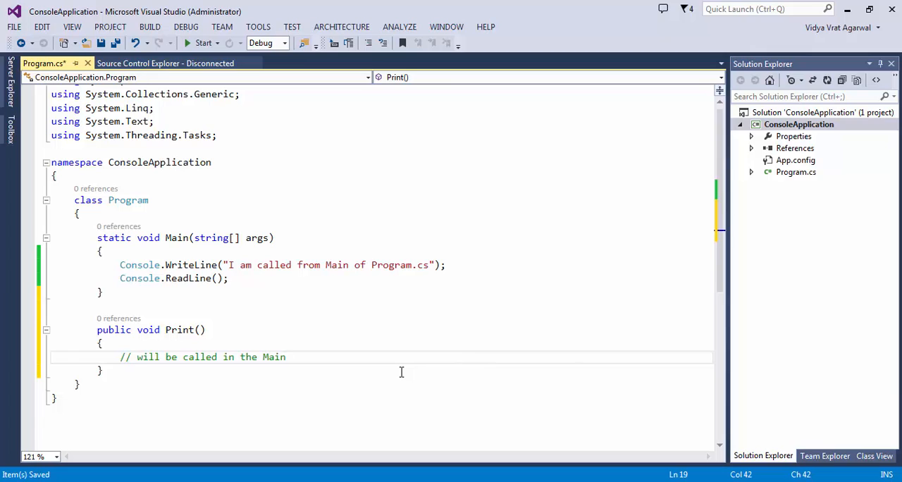
click(103, 42)
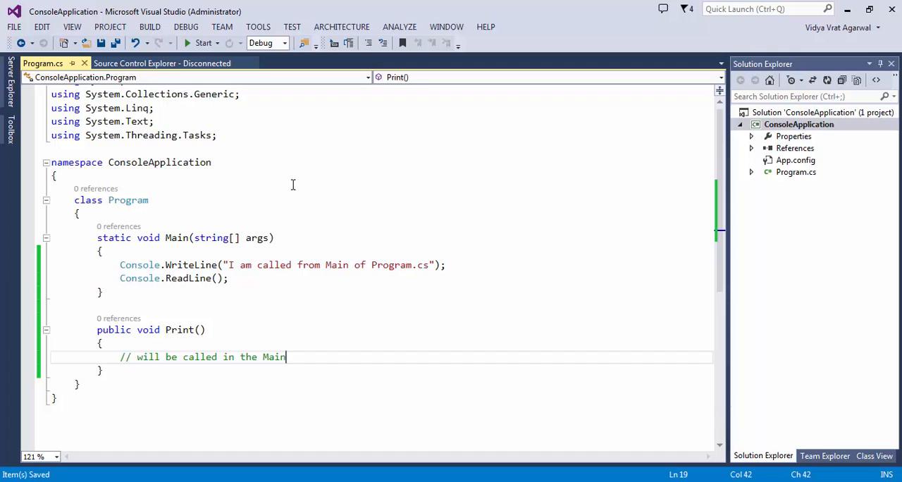
mouse_move(499, 223)
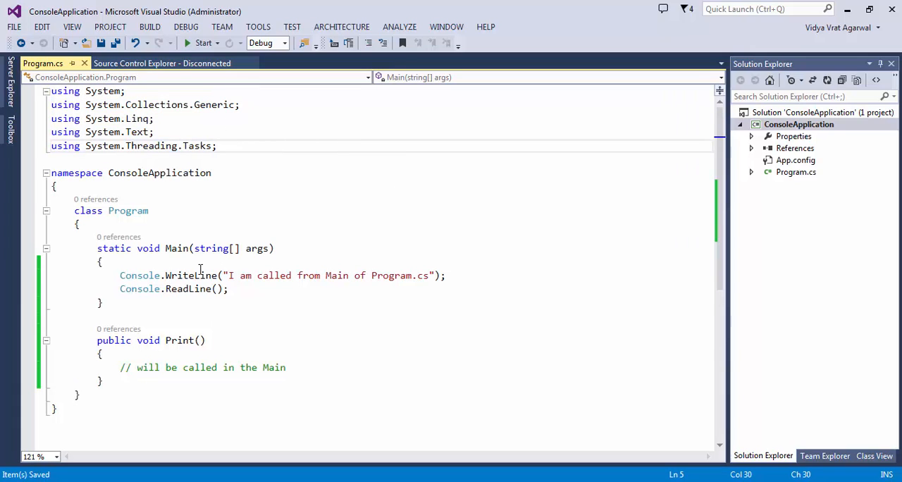
- Remove the unused using directives, keeping only using System, with Console.ReadLine(); in Main
drag(68, 132, 217, 147)
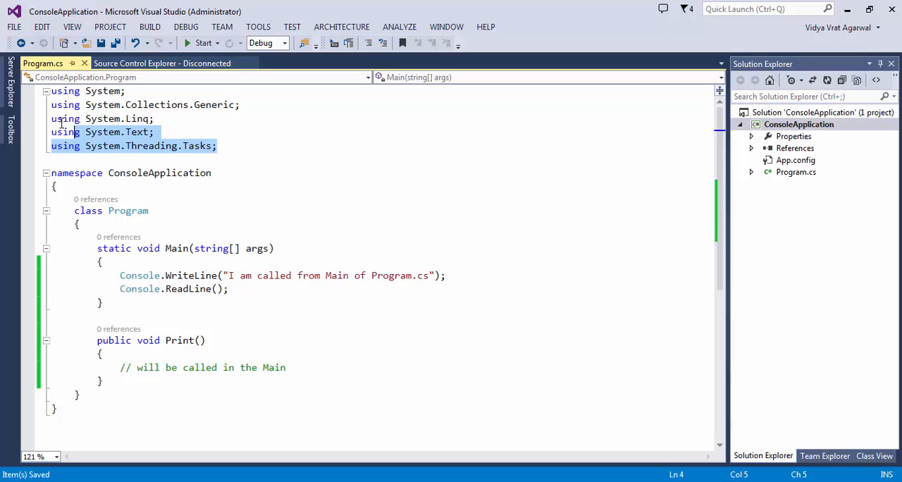
click(223, 147)
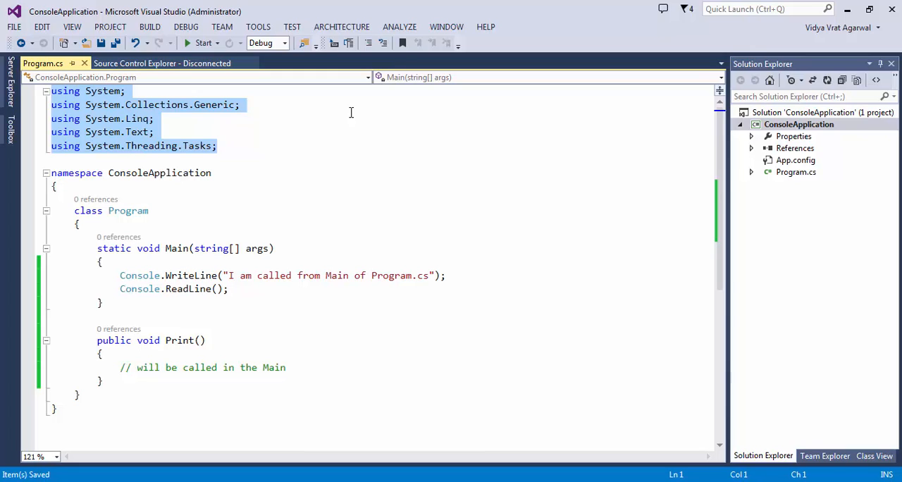
mouse_move(93, 119)
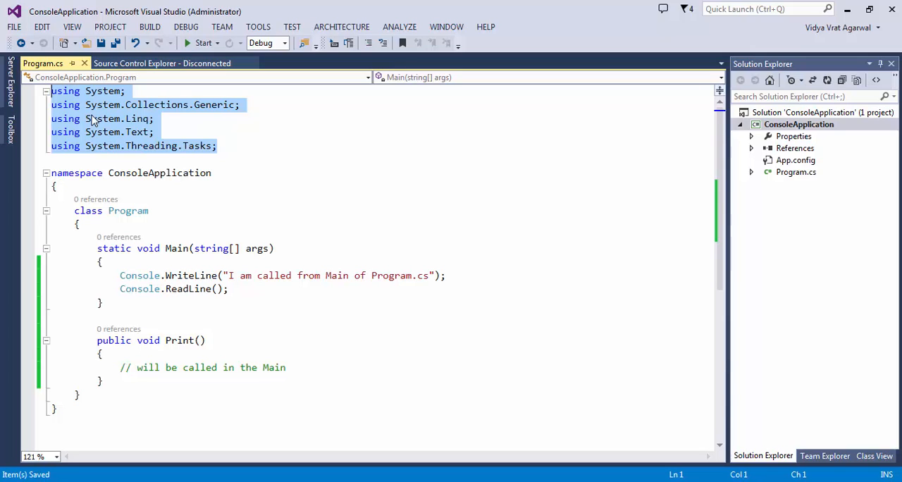
right_click(96, 119)
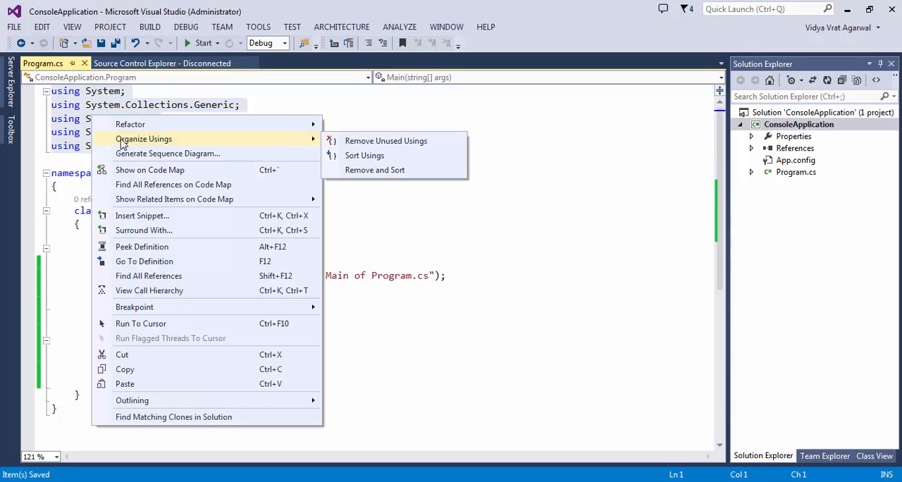
mouse_move(378, 156)
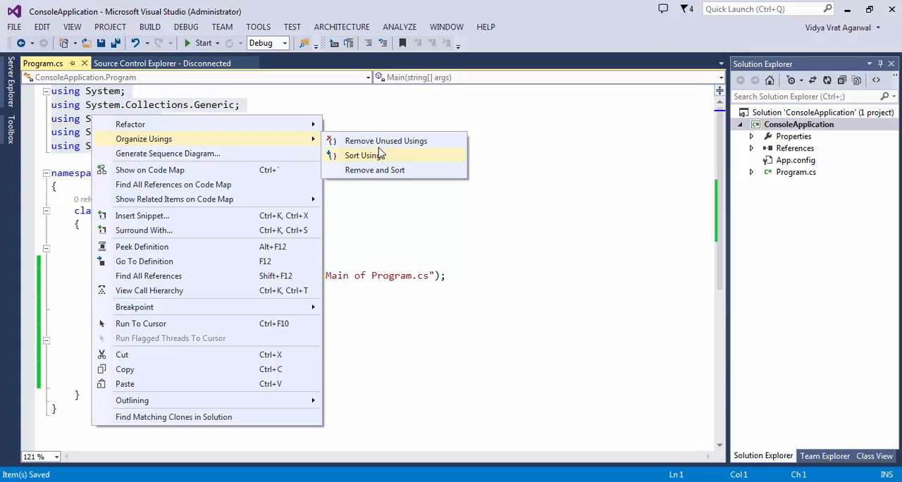
click(364, 155)
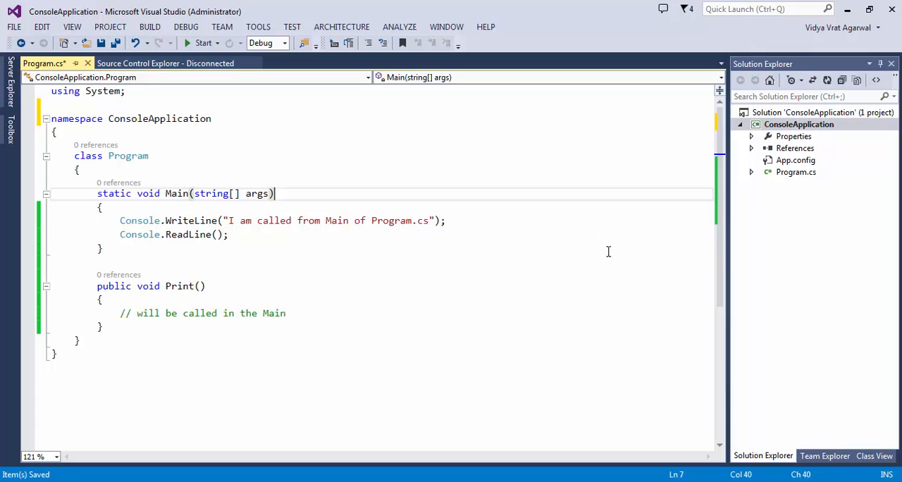
mouse_move(665, 243)
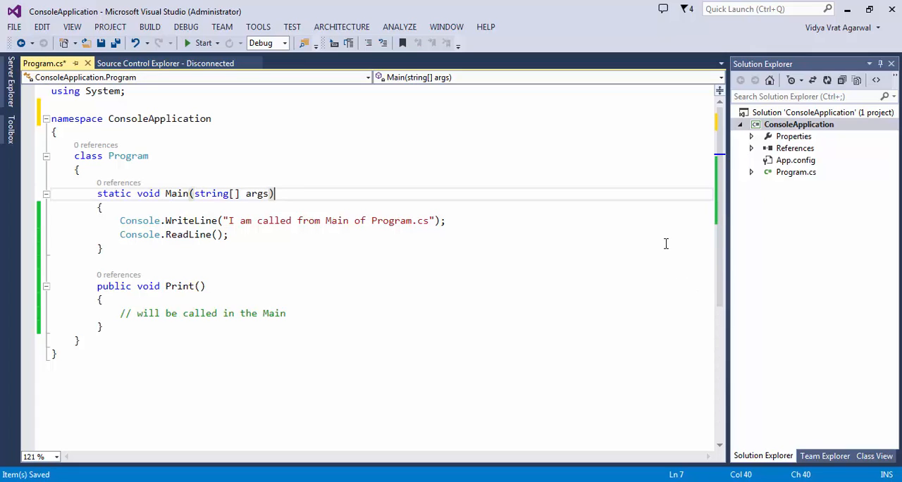
mouse_move(138, 90)
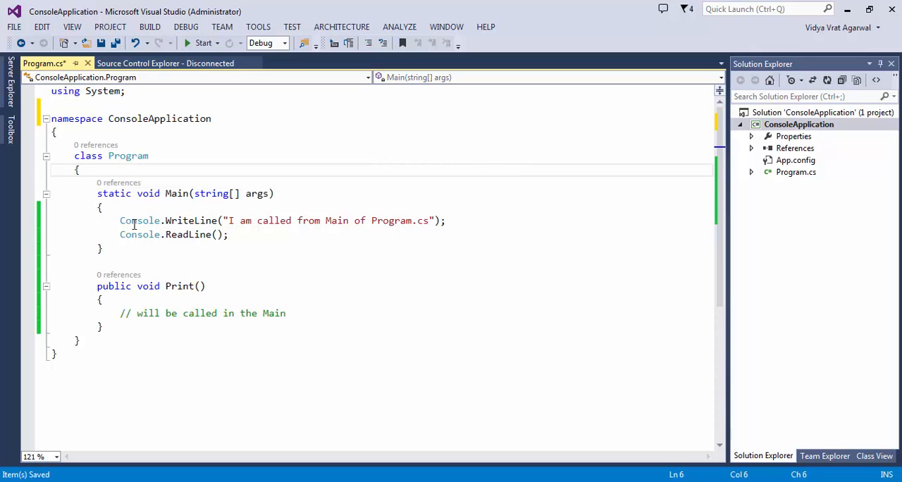
mouse_move(143, 220)
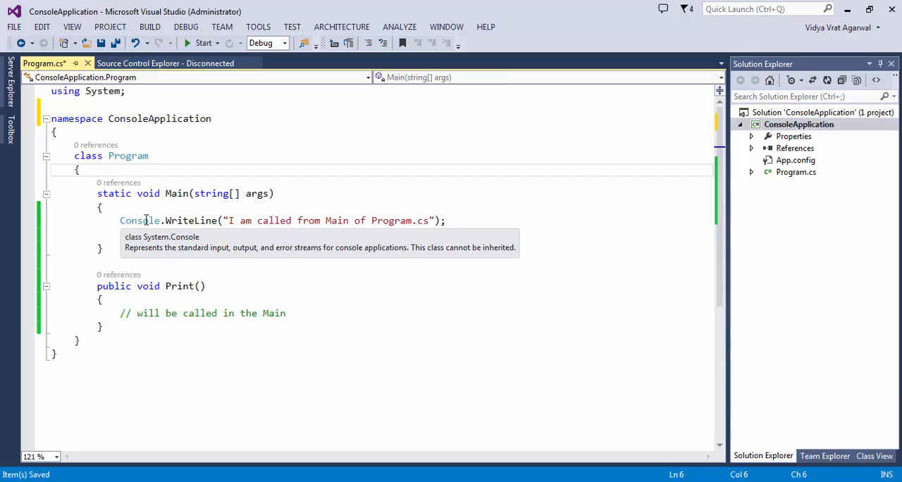
text(Console.ReadLine();)
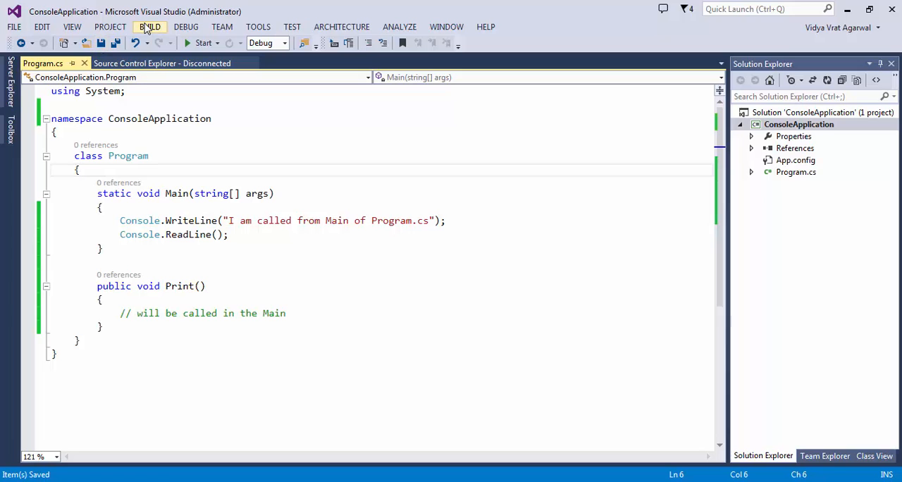
- Build the ConsoleApplication solution successfully and close the Output window
click(150, 27)
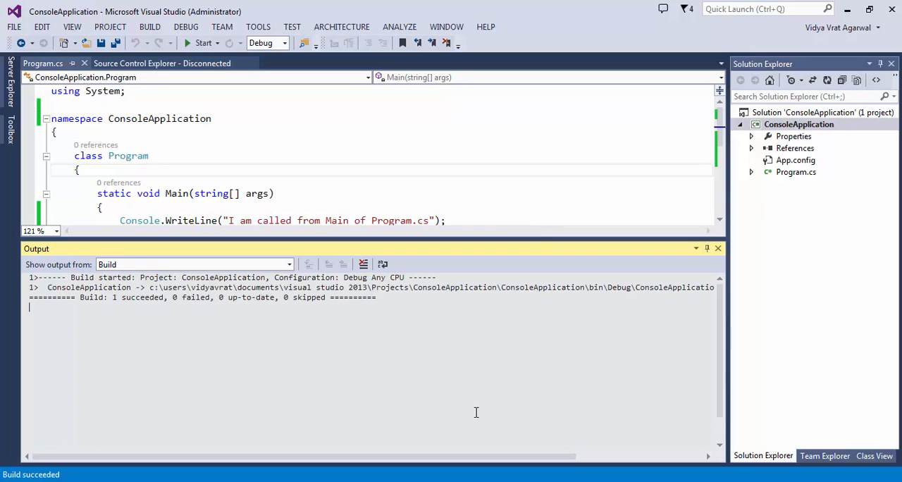
mouse_move(471, 392)
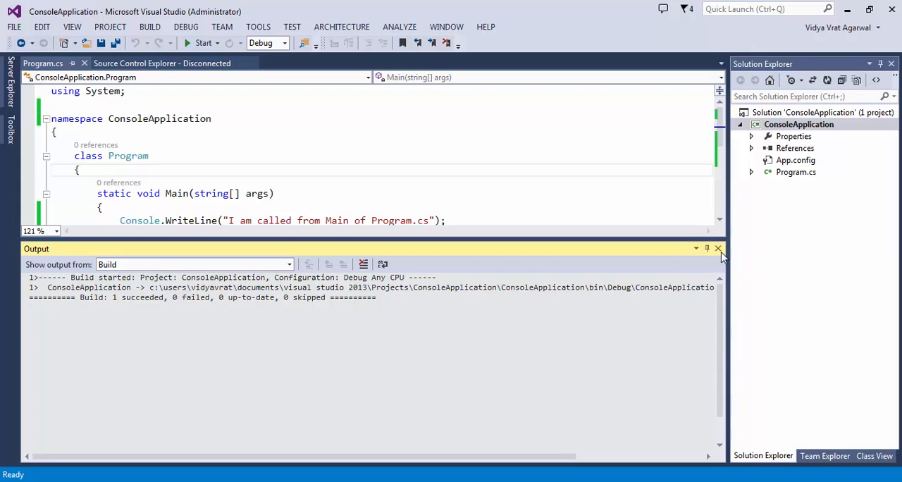
click(719, 248)
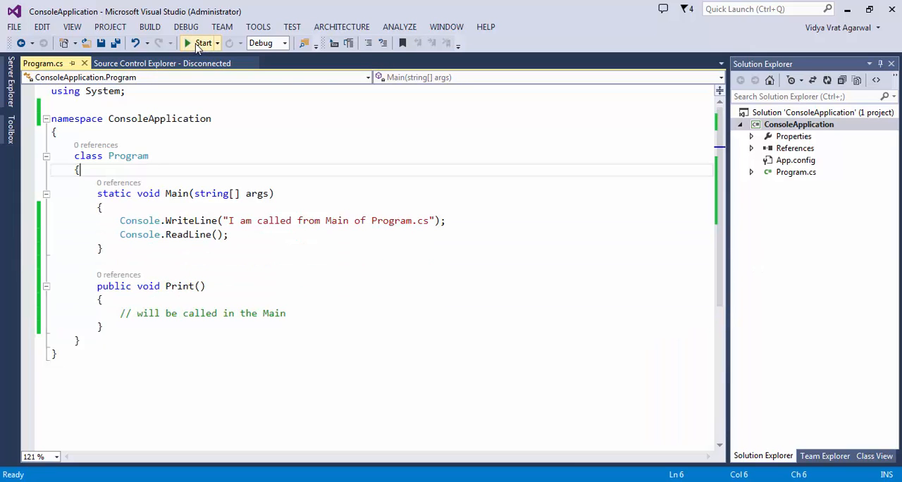
- Run the program, see "I am called from Main of Program.cs", and close the console
click(203, 42)
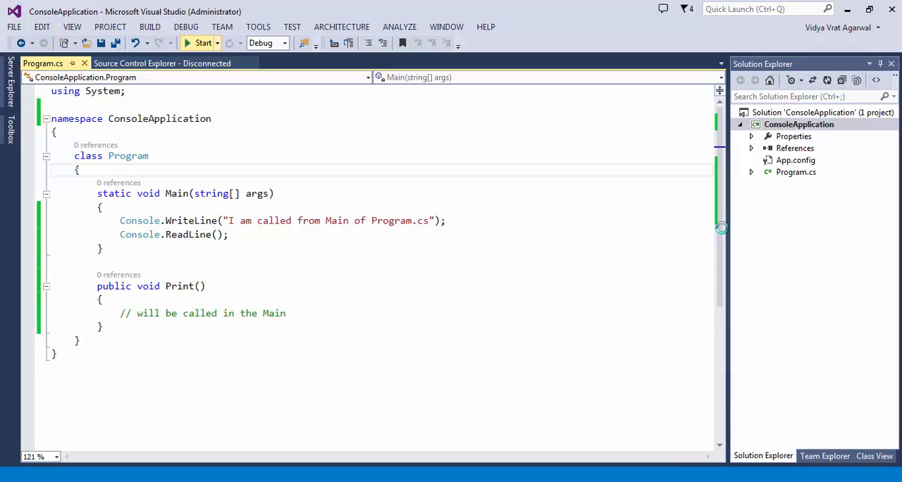
click(203, 42)
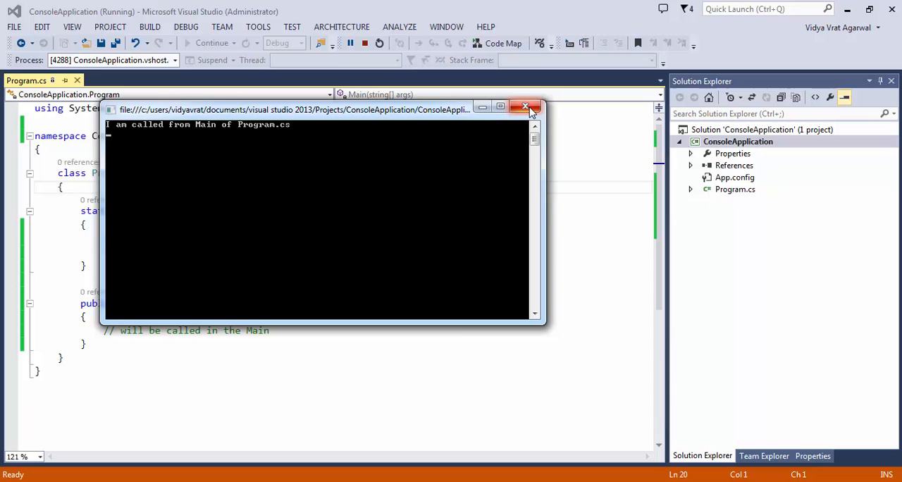
click(527, 107)
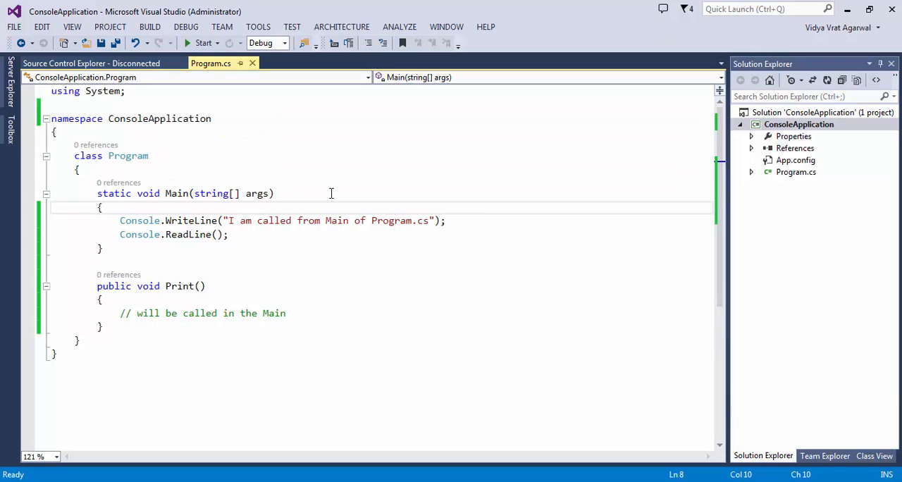
mouse_move(386, 90)
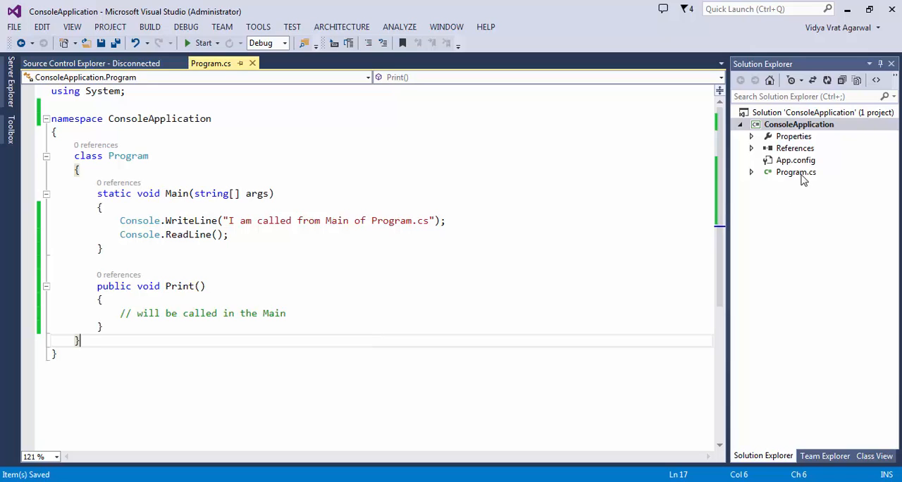
- Begin selecting the Program class from after its closing brace
click(795, 172)
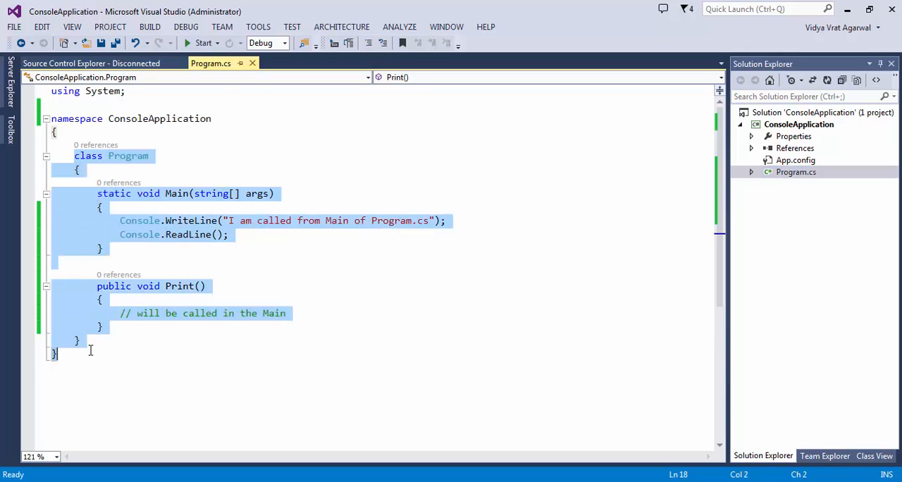
- Paste a copy of the class as Program2 printing "I am called from Main of Program2.cs" and save
click(83, 344)
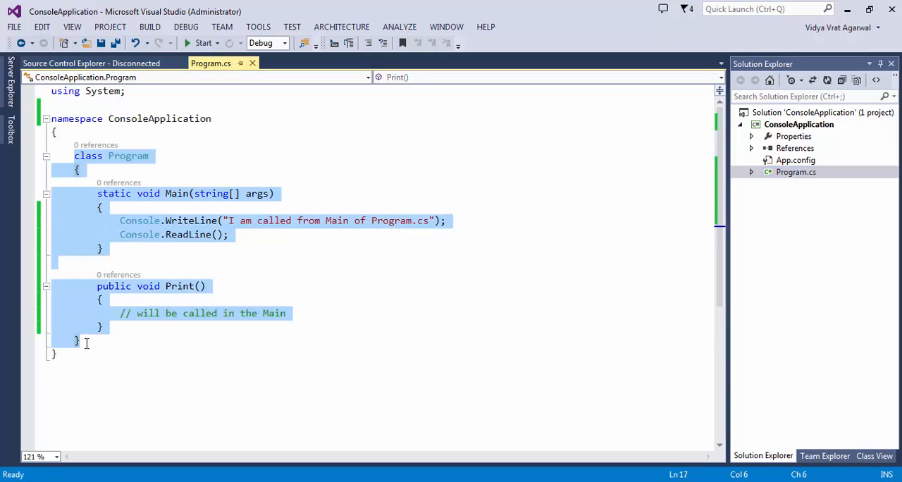
click(104, 344)
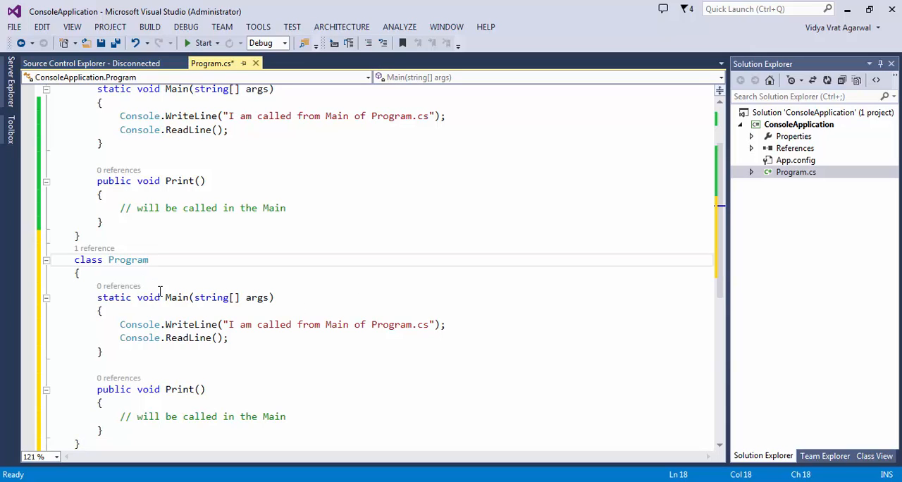
text(2)
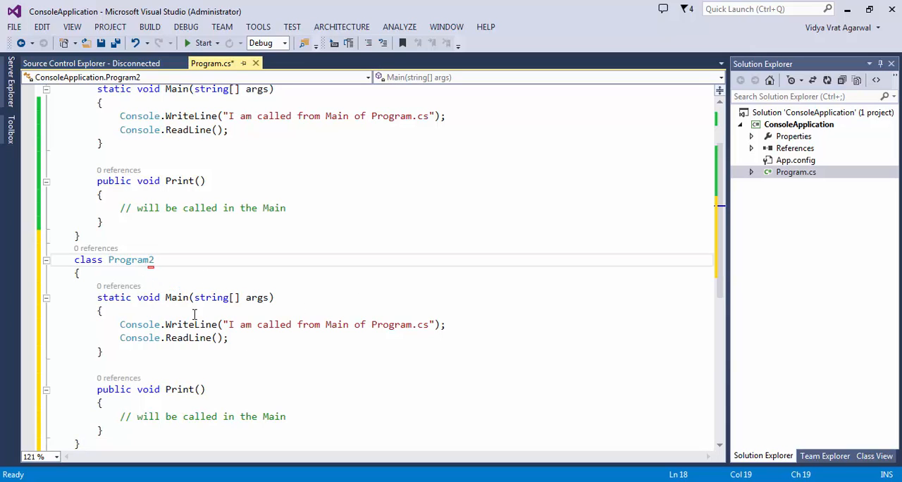
mouse_move(227, 324)
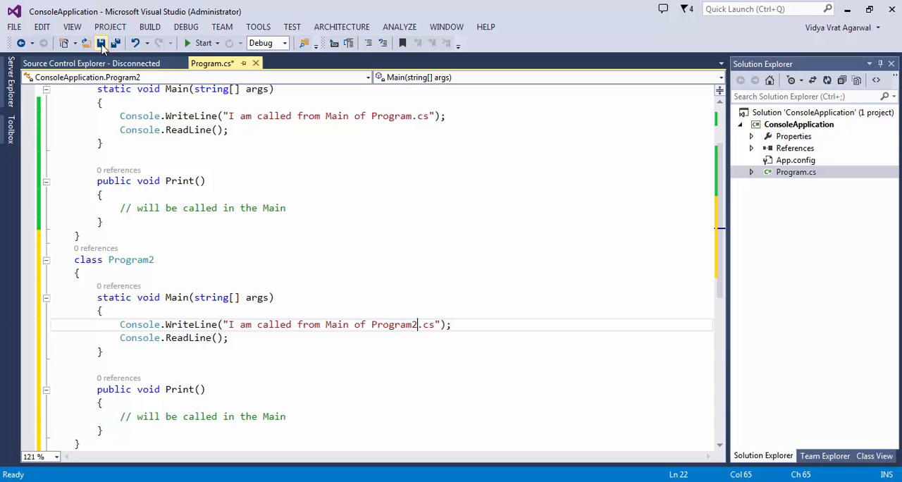
click(149, 27)
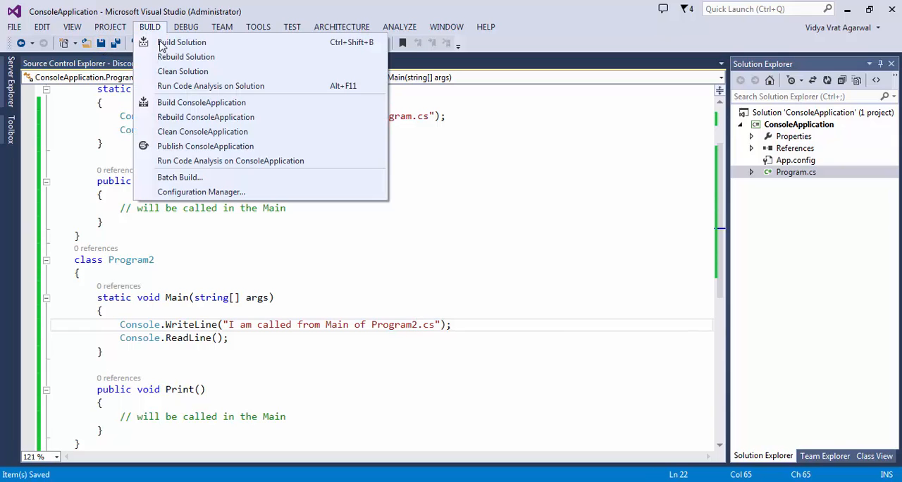
- Build the solution, which fails with two 'more than one entry point defined' errors
click(180, 43)
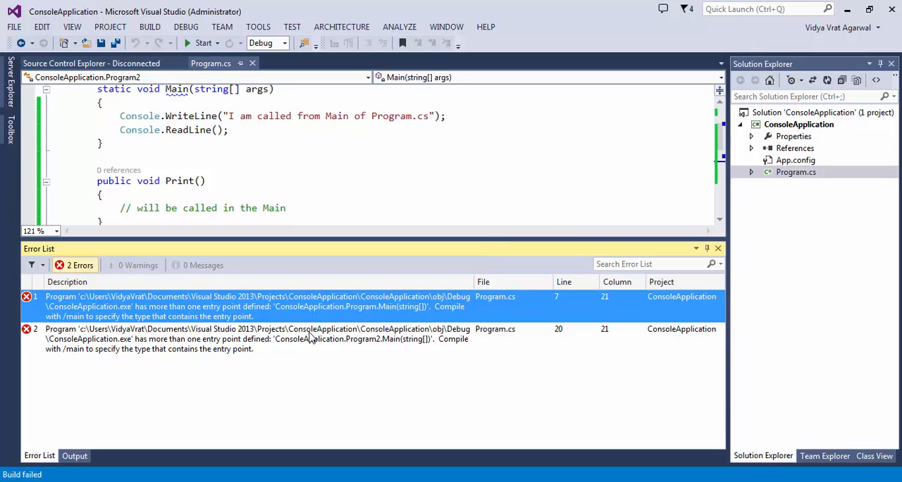
mouse_move(192, 400)
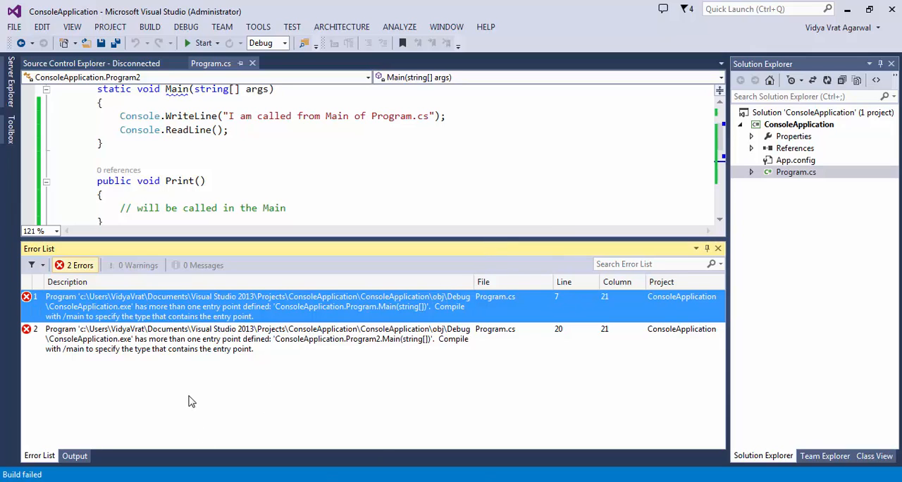
mouse_move(378, 409)
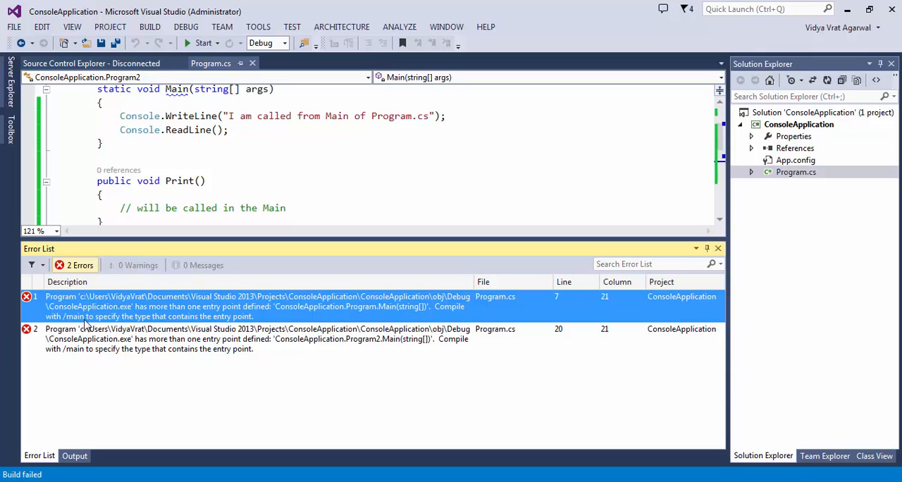
mouse_move(138, 318)
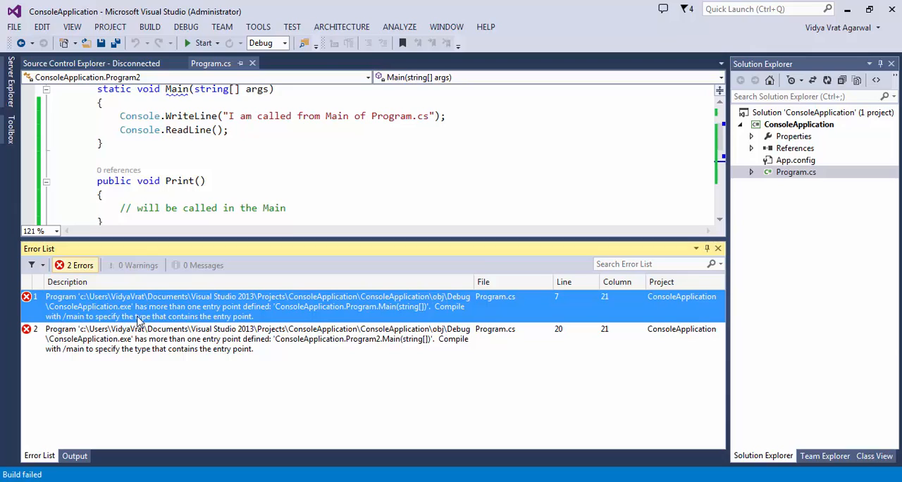
mouse_move(237, 319)
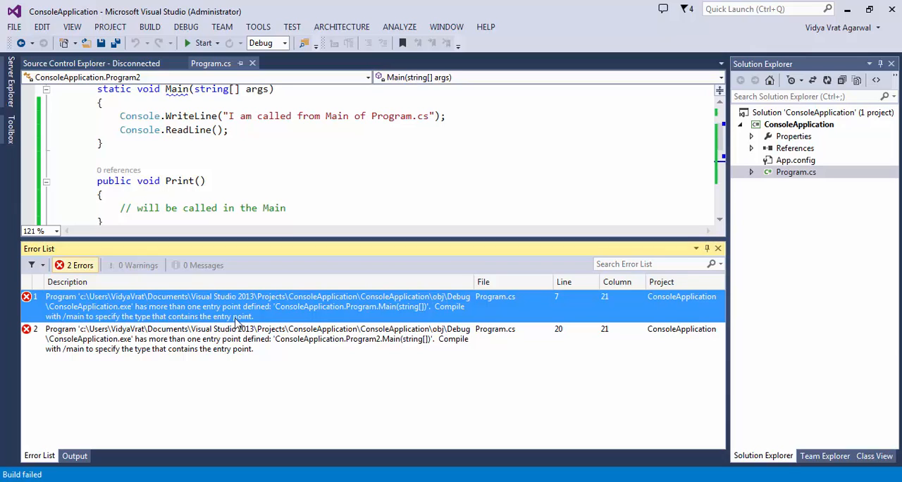
mouse_move(229, 324)
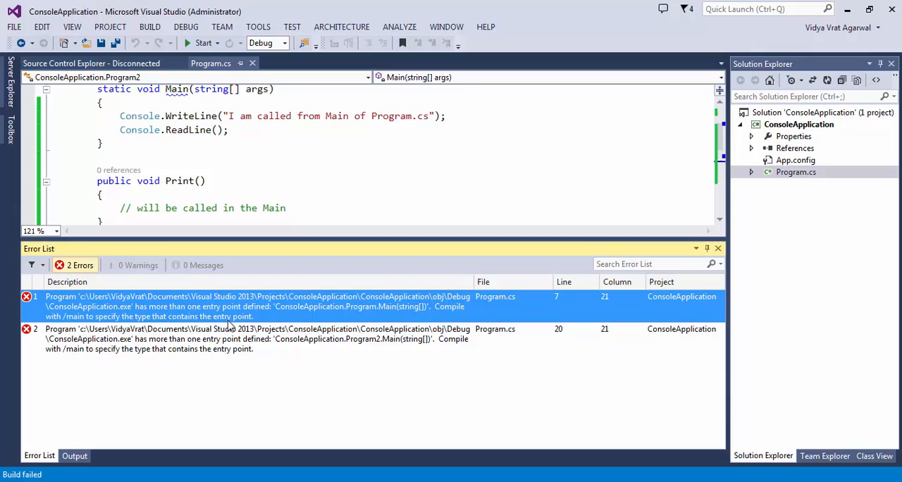
mouse_move(136, 315)
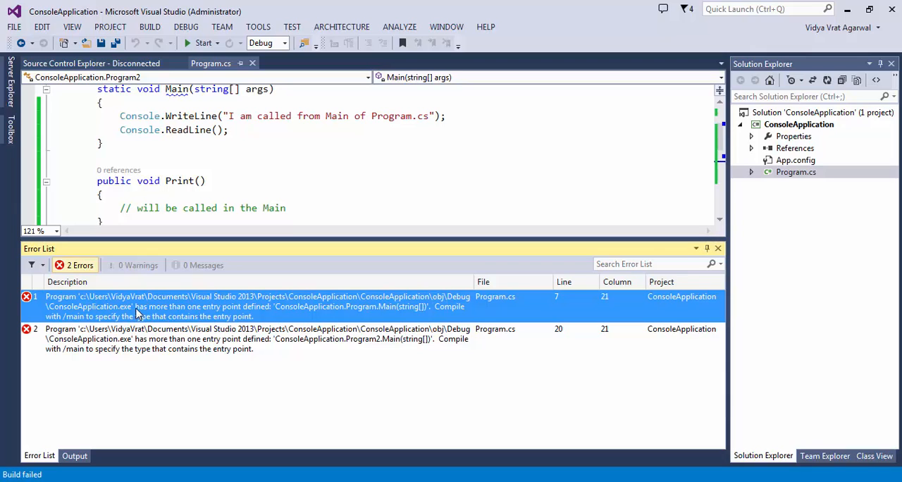
mouse_move(125, 313)
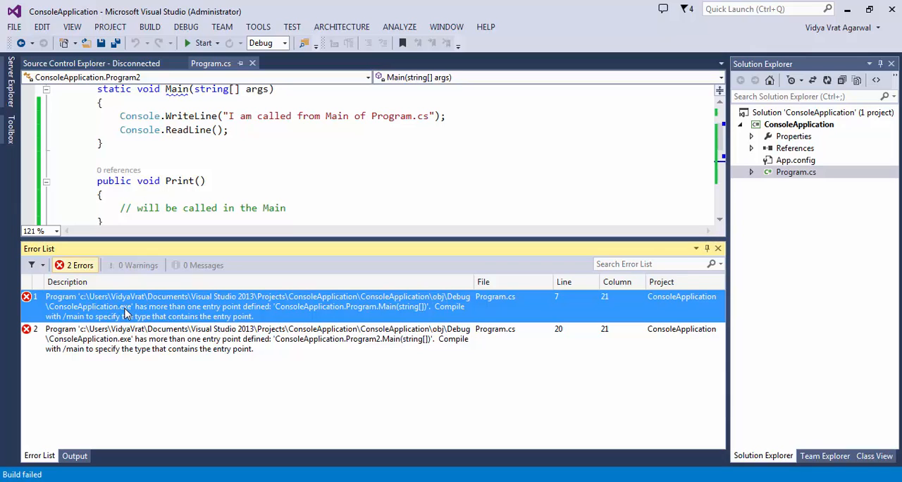
mouse_move(188, 310)
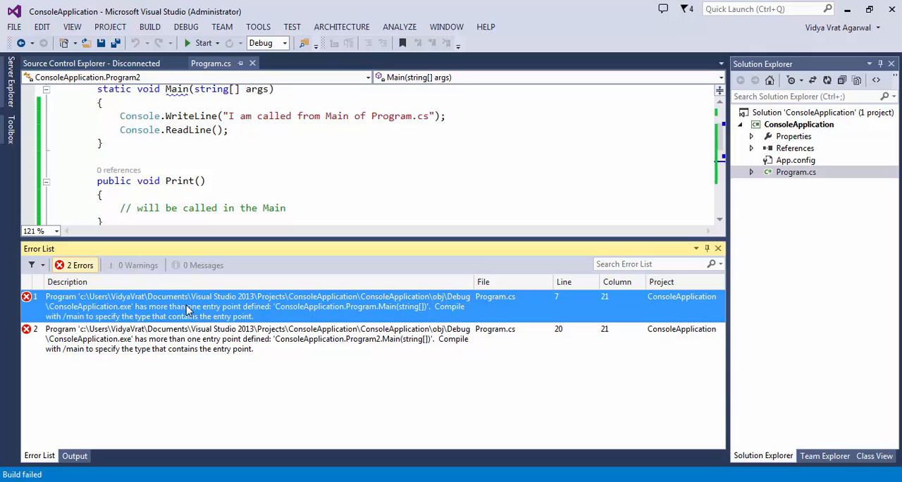
mouse_move(269, 312)
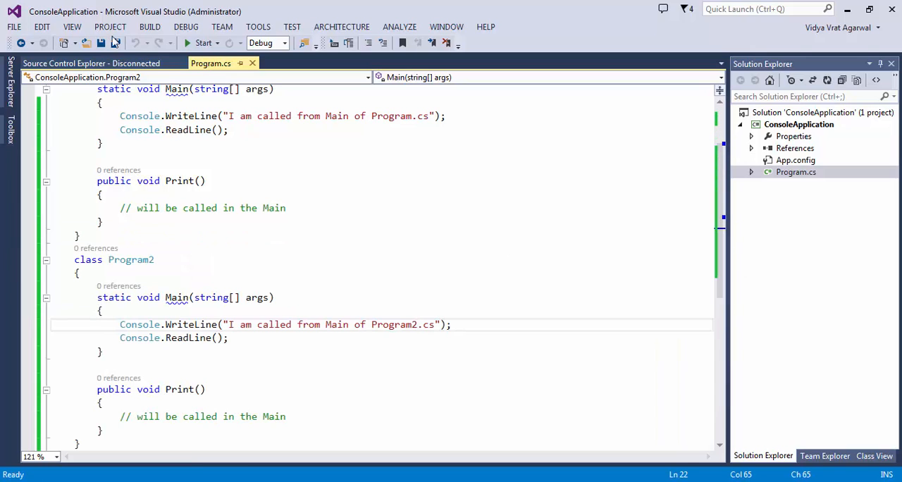
- Open the ConsoleApplication project's Properties from Solution Explorer
click(797, 124)
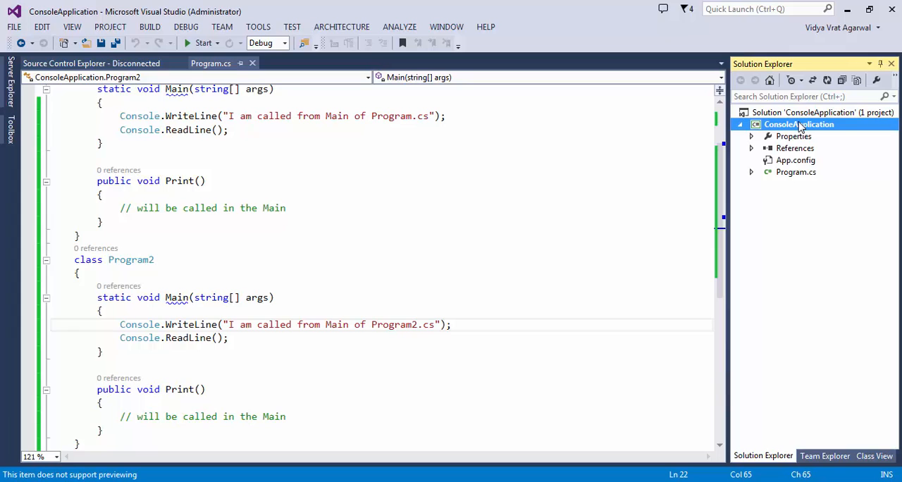
right_click(801, 124)
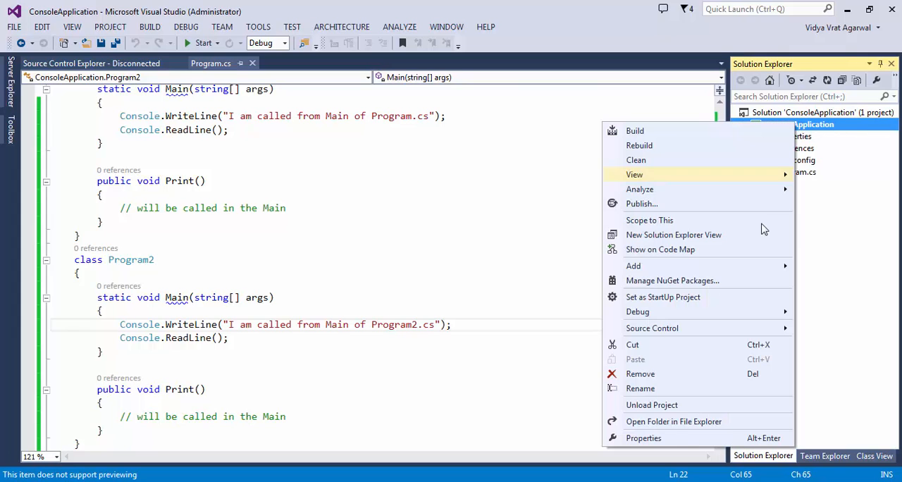
click(665, 443)
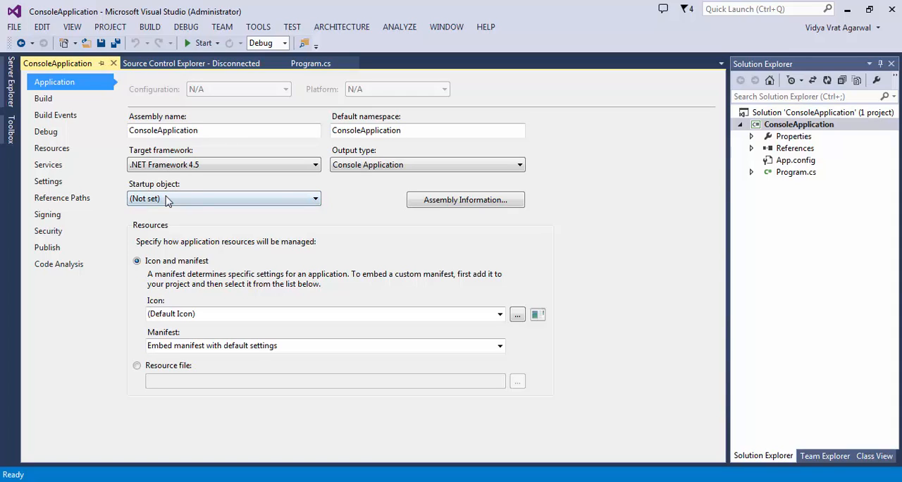
- Set the startup object to ConsoleApplication.Program and start the project
click(313, 197)
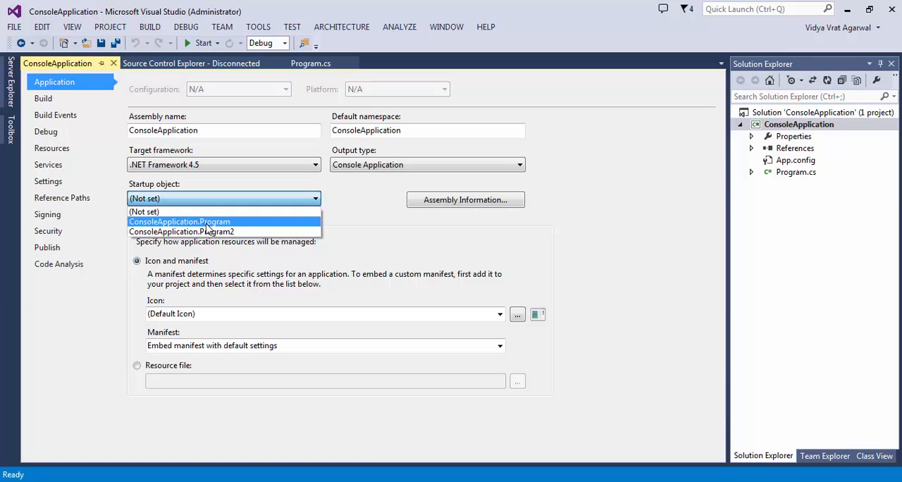
mouse_move(200, 212)
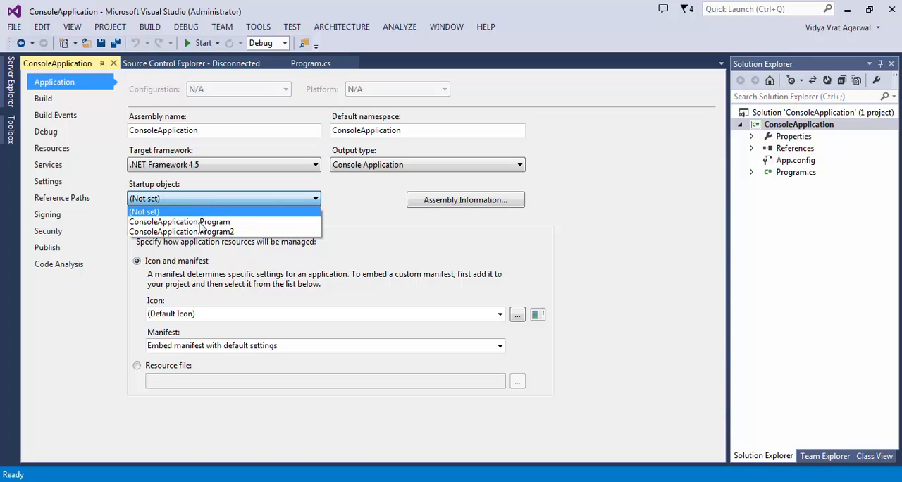
mouse_move(179, 221)
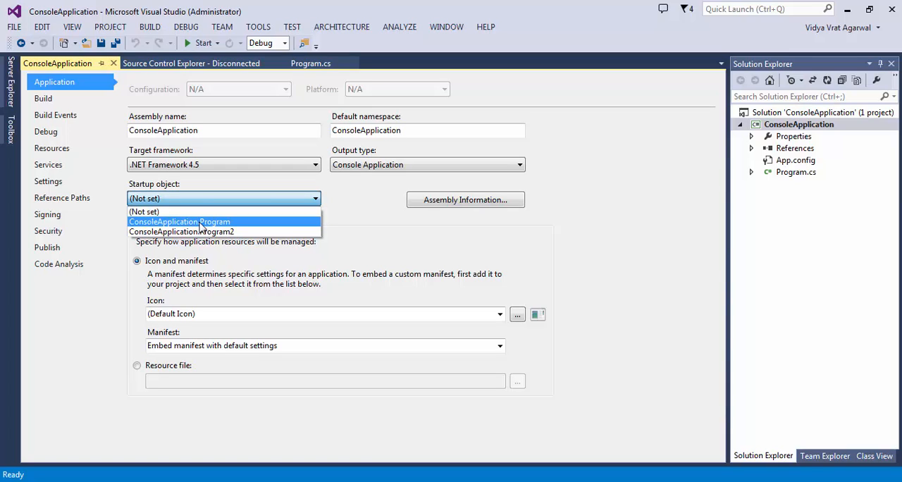
mouse_move(209, 231)
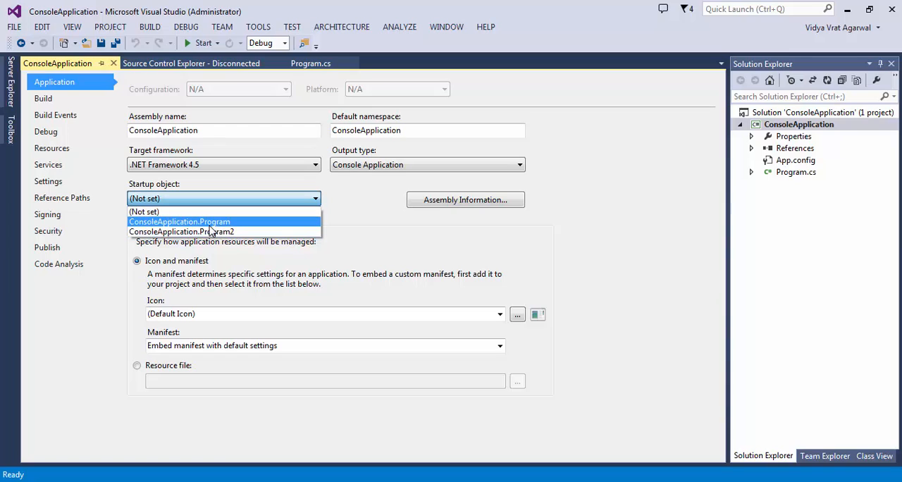
mouse_move(242, 231)
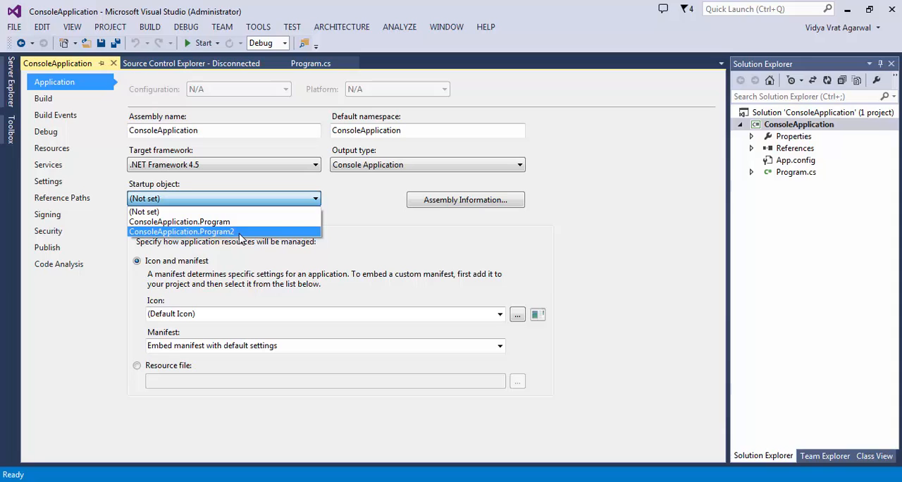
click(179, 221)
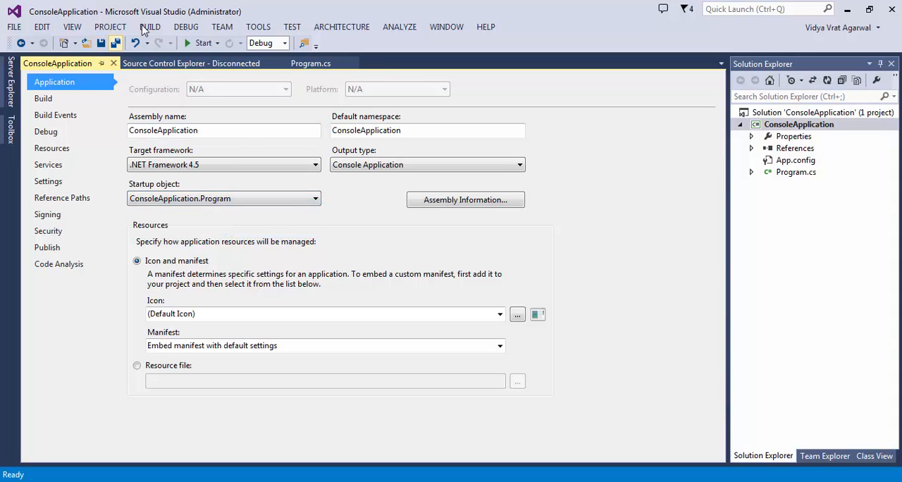
click(150, 27)
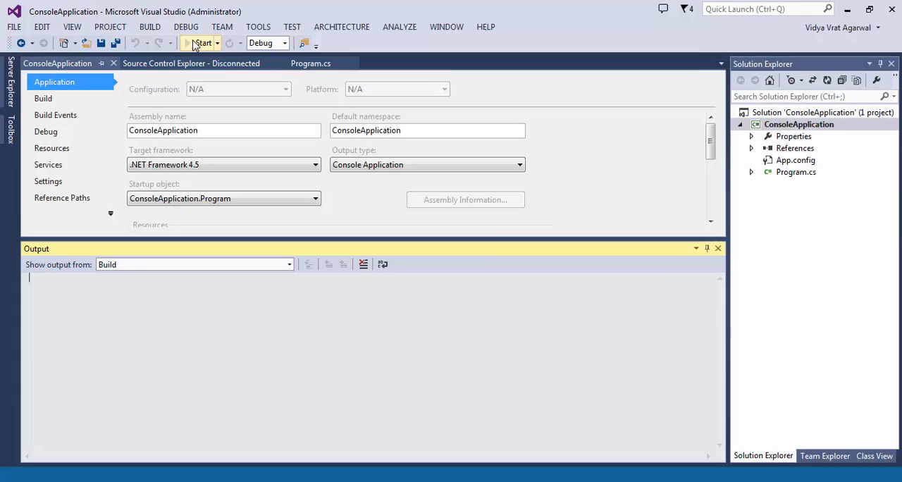
click(203, 42)
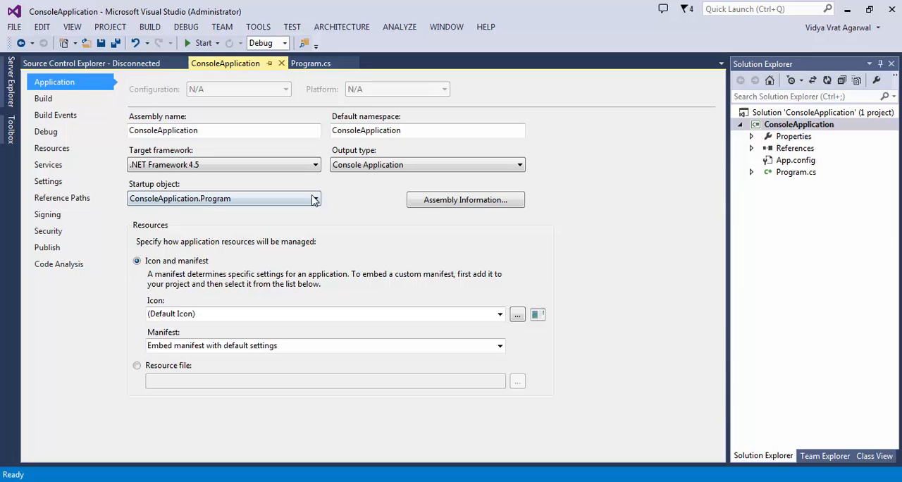
- Make ConsoleApplication.Program2 the startup object and run it, printing Program2's Main message
click(313, 198)
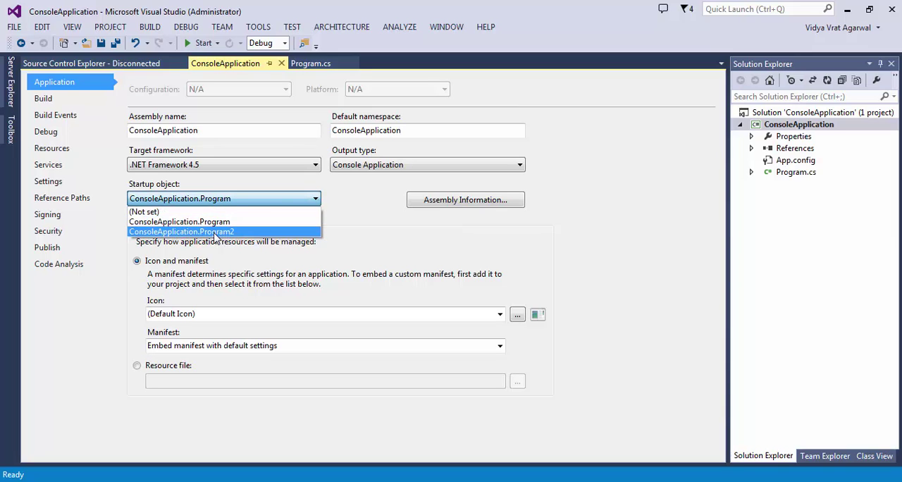
click(182, 231)
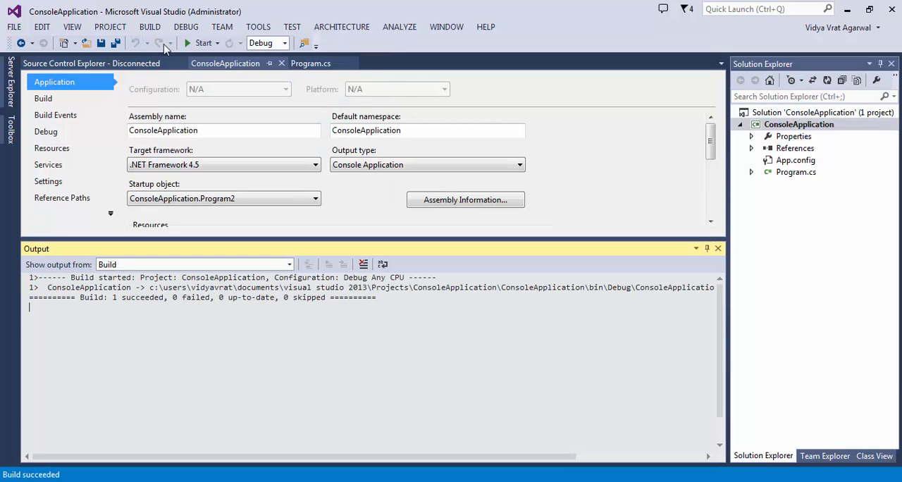
click(203, 42)
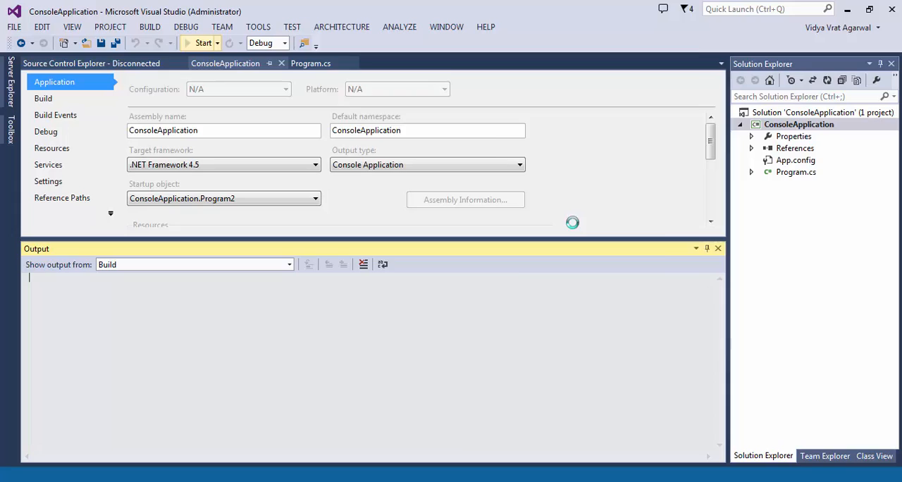
click(201, 42)
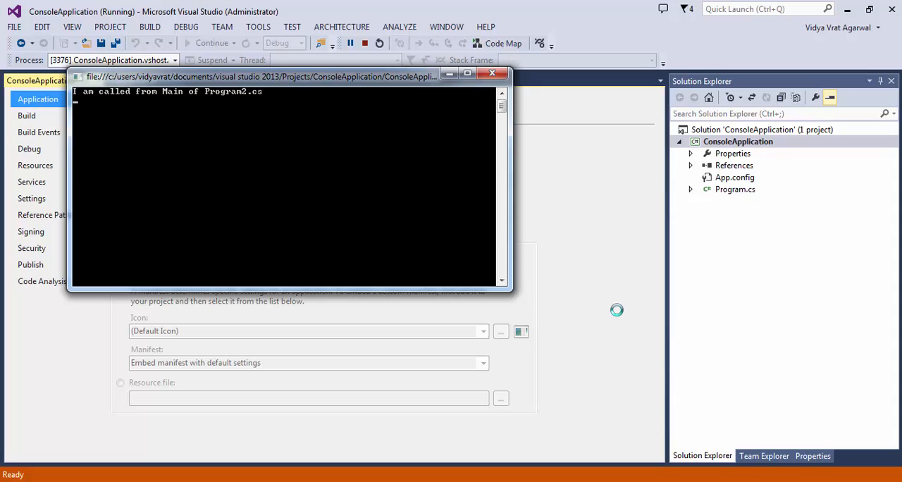
mouse_move(623, 259)
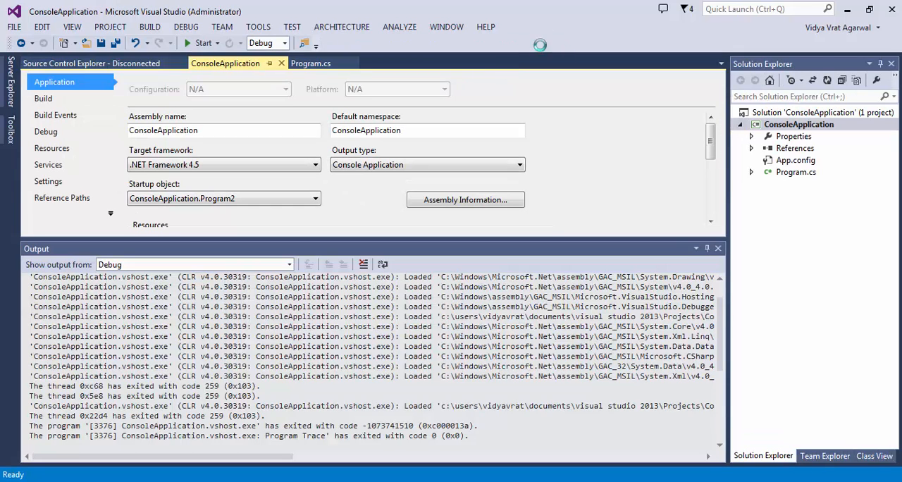
click(717, 248)
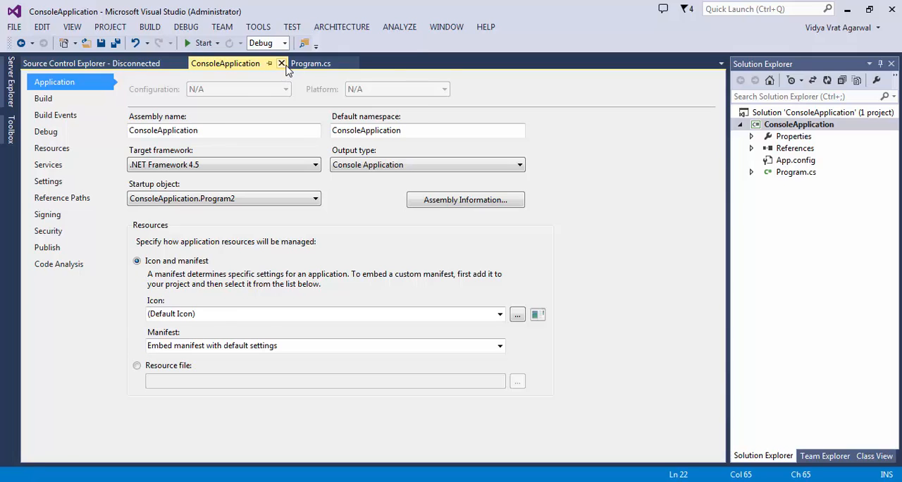
- Close the properties page and scroll through Program.cs with its two Main methods
click(281, 63)
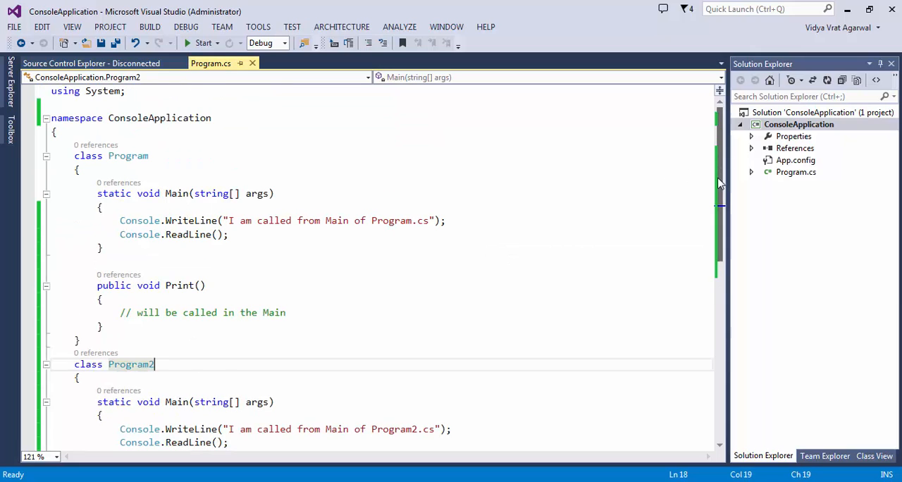
mouse_move(574, 213)
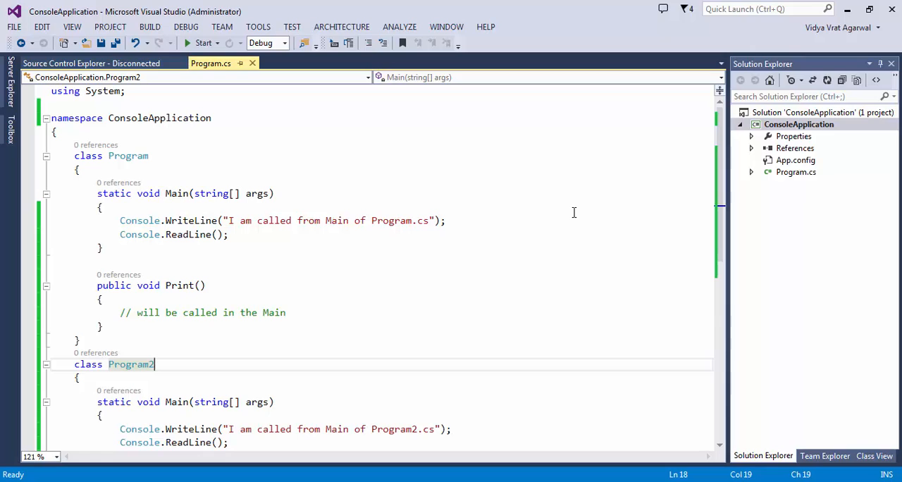
scroll(down, 3)
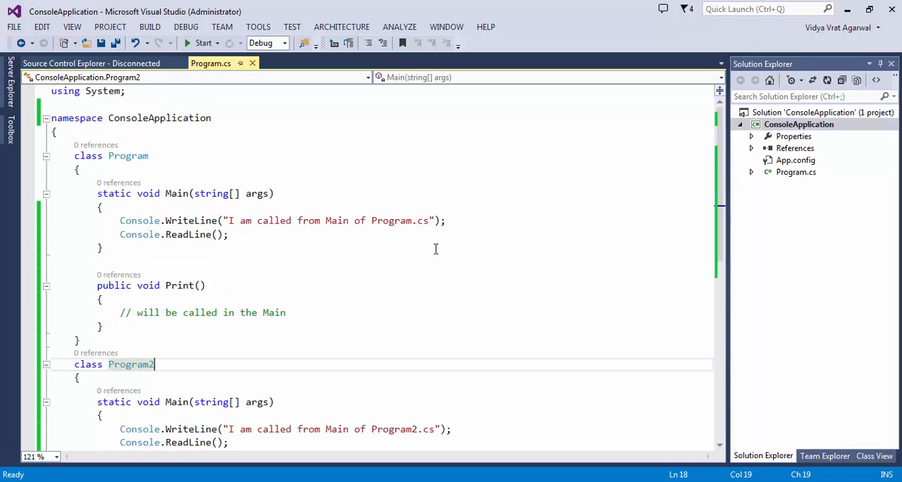
mouse_move(457, 234)
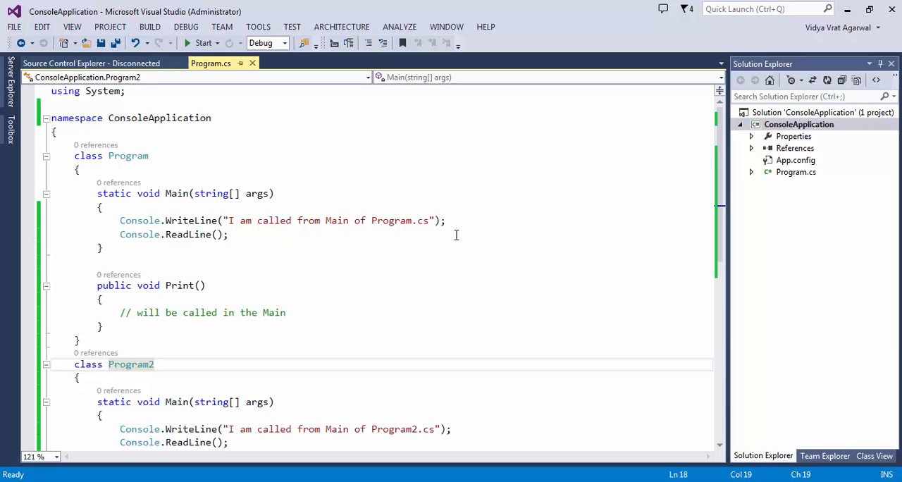
scroll(down, 3)
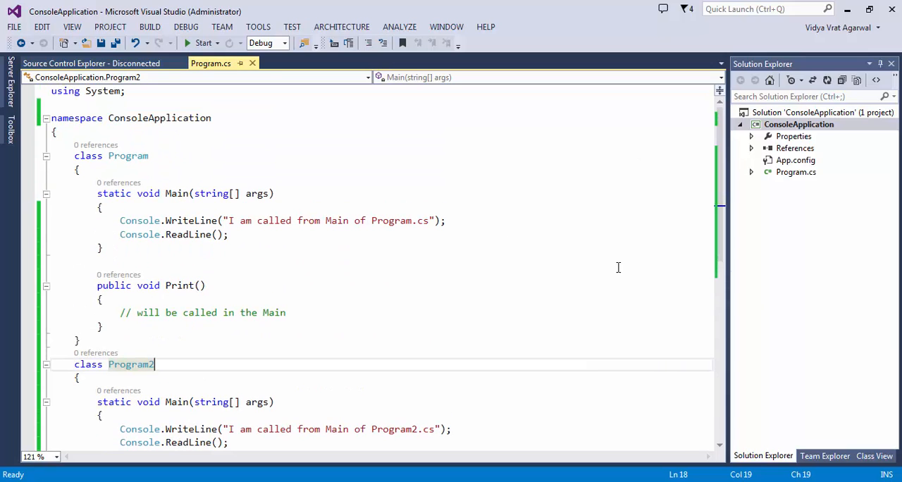
mouse_move(523, 230)
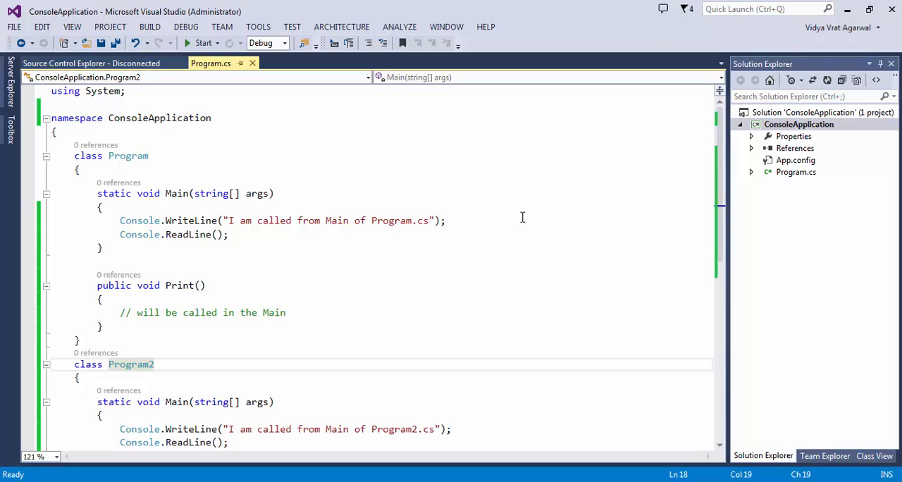
mouse_move(490, 183)
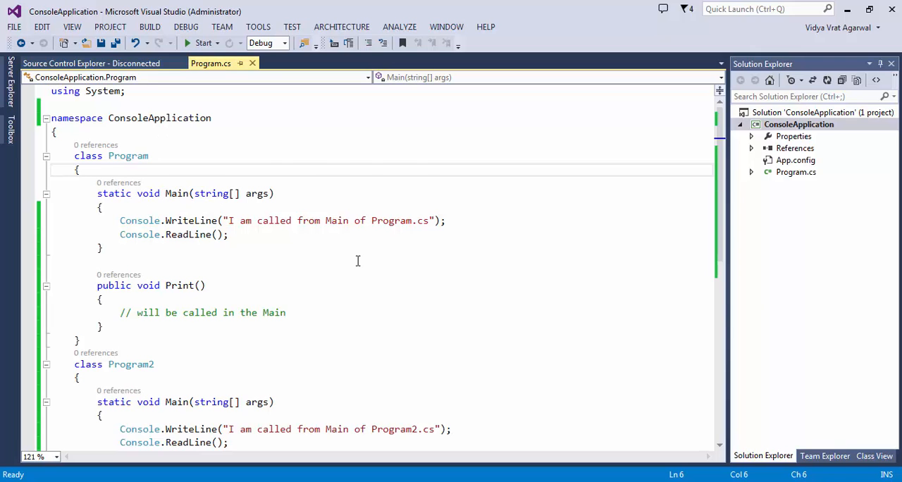
scroll(down, 3)
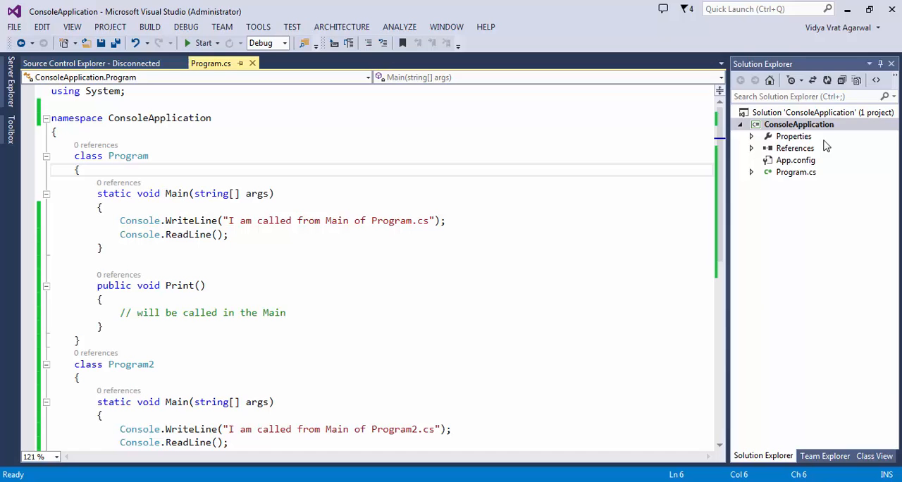
- Make ConsoleApplication.Program the startup object in project properties and build and run it
right_click(800, 124)
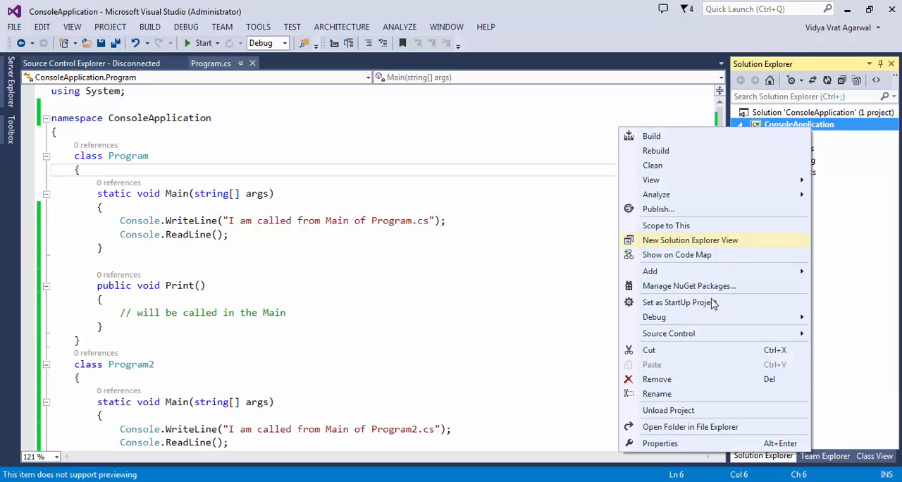
click(660, 443)
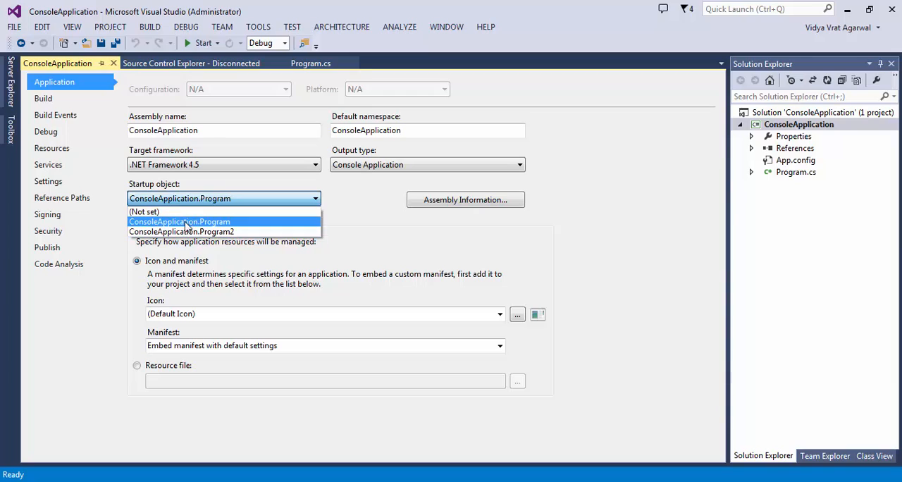
click(179, 222)
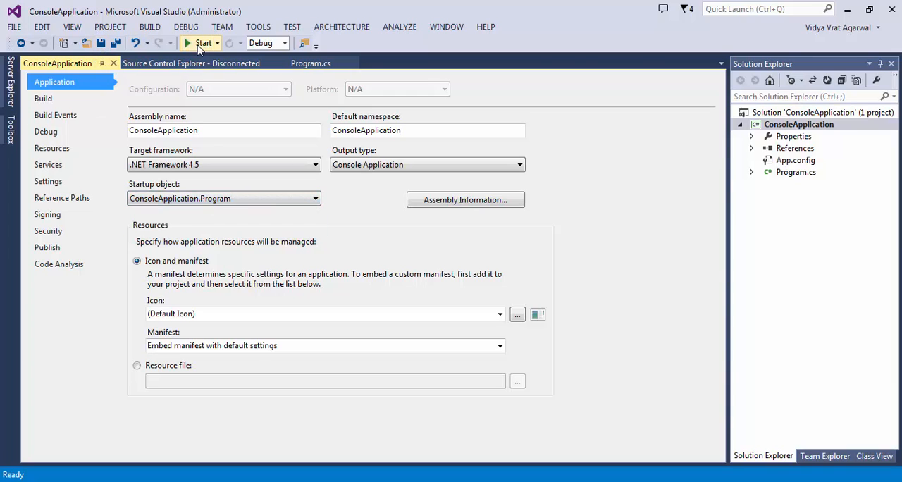
mouse_move(204, 44)
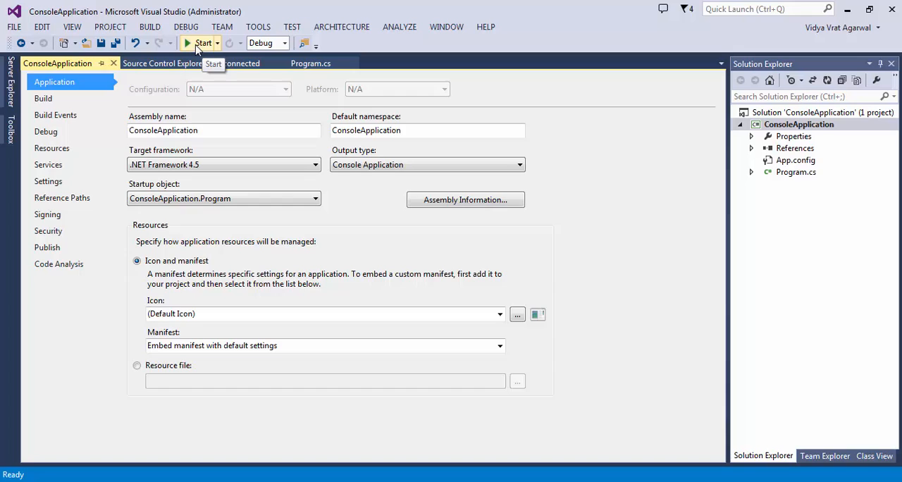
click(203, 42)
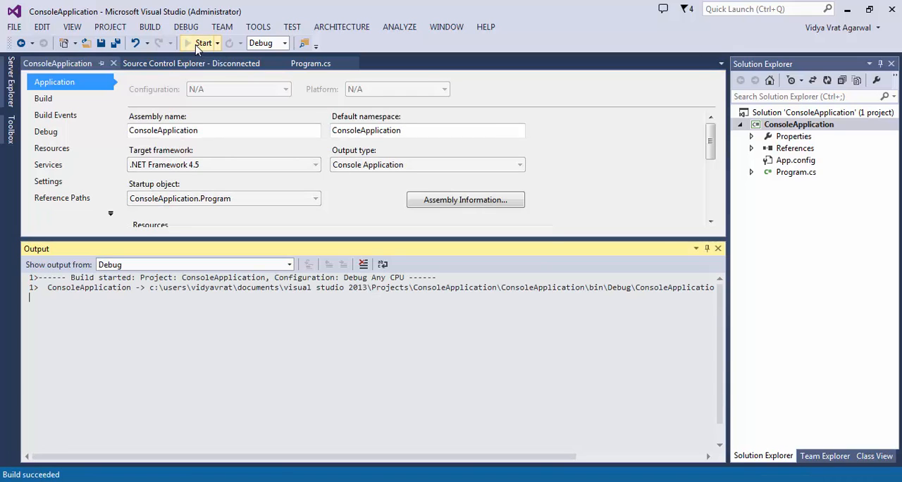
click(203, 42)
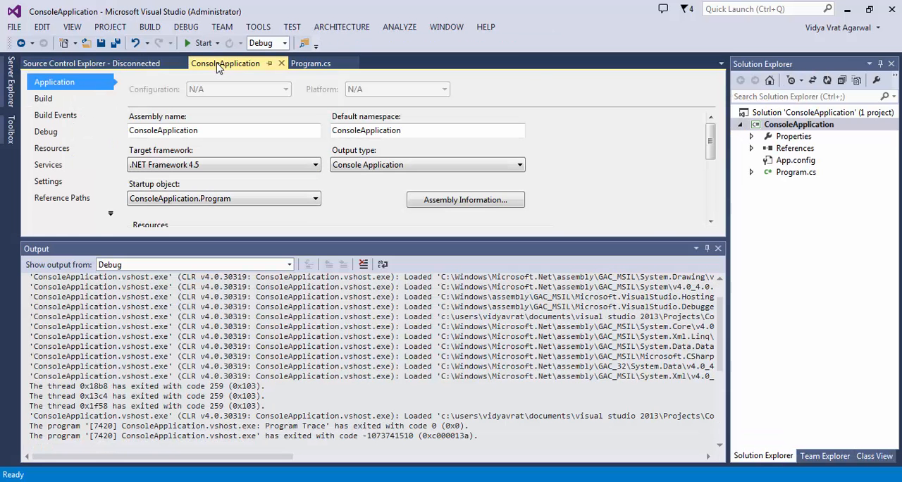
right_click(800, 124)
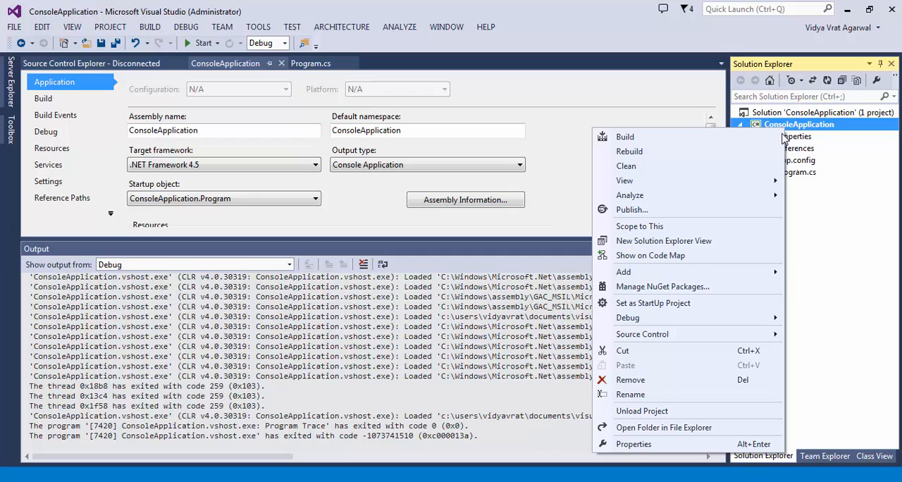
mouse_move(664, 427)
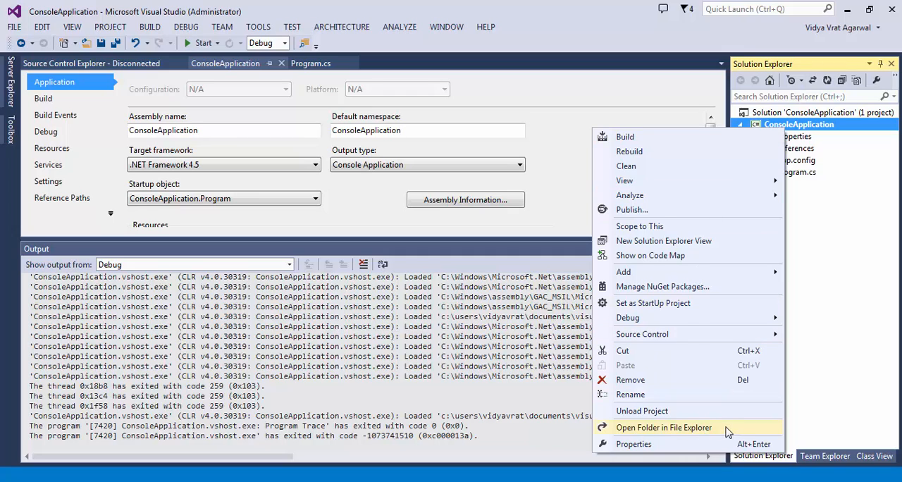
click(665, 427)
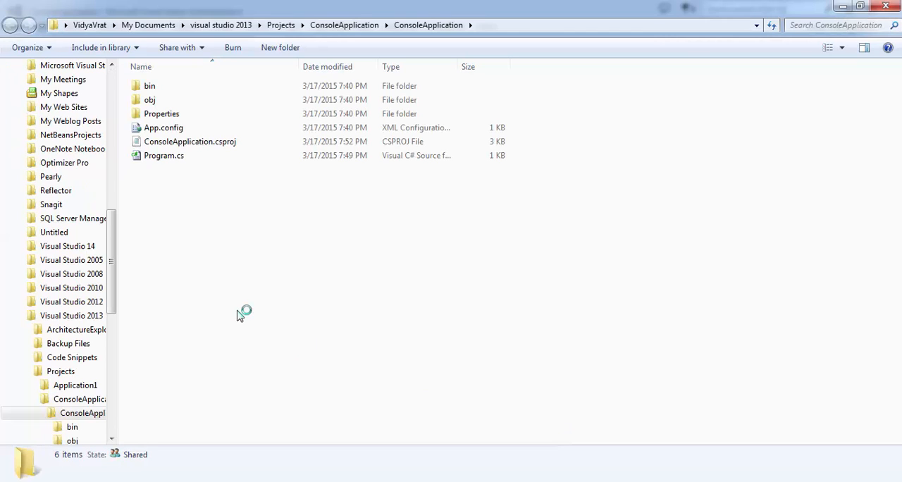
double_click(149, 85)
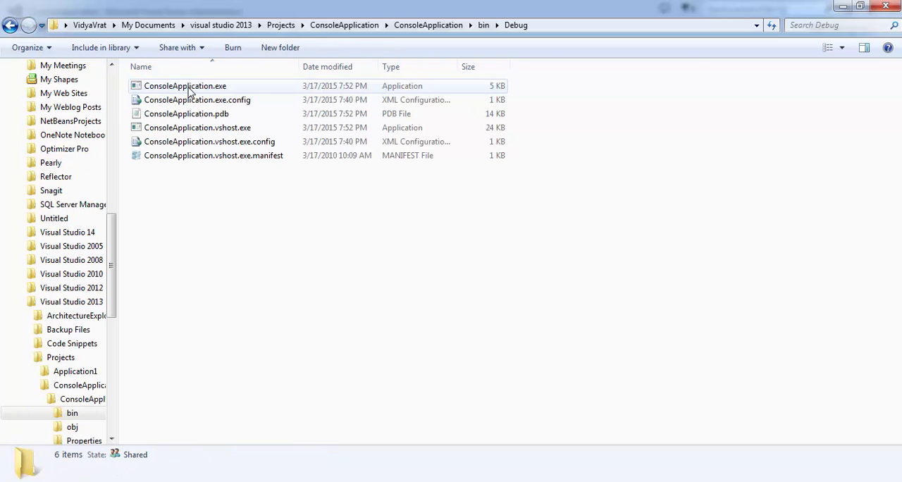
click(184, 85)
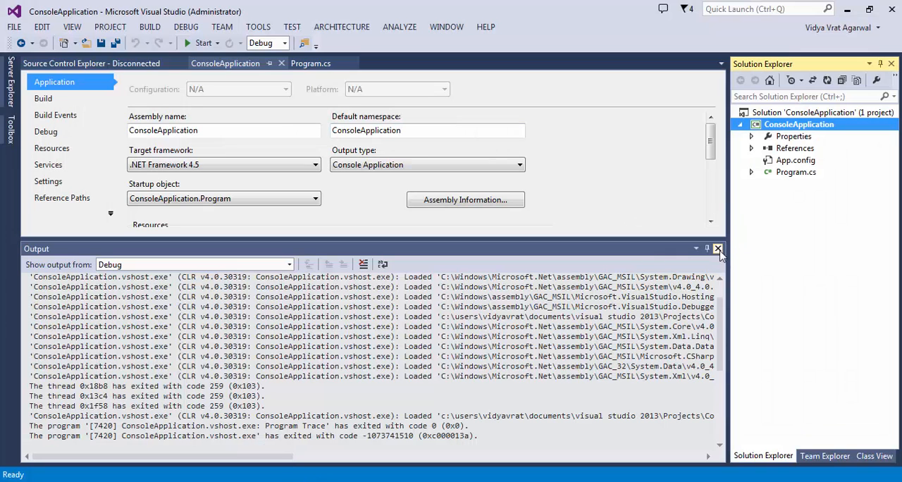
- Save the Program2 startup setting and run it, printing "I am called from Main of Program2.cs"
click(719, 248)
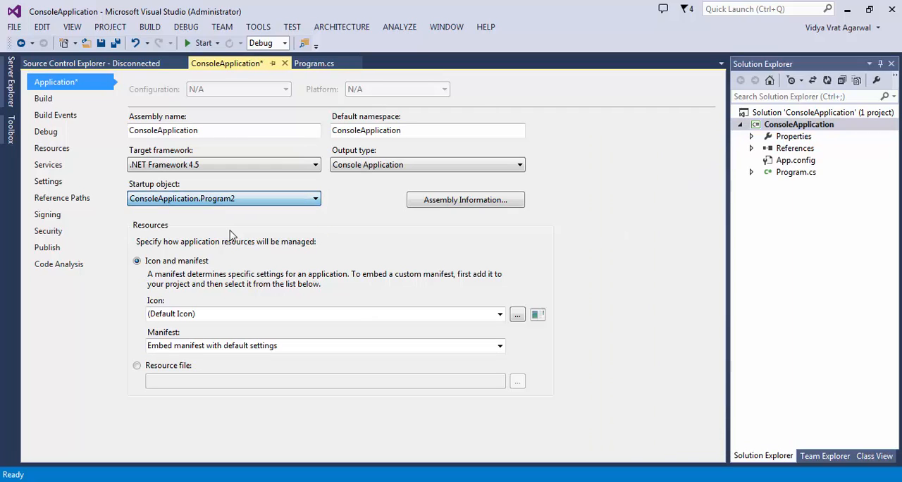
click(107, 39)
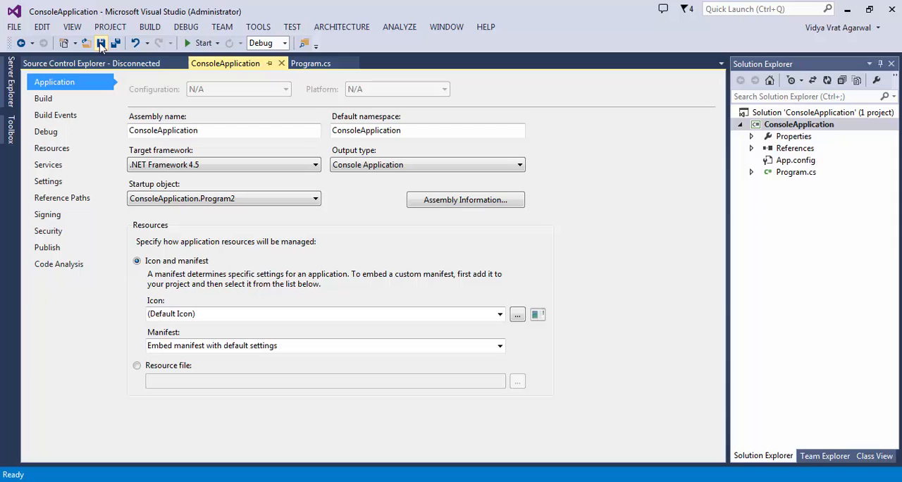
mouse_move(201, 43)
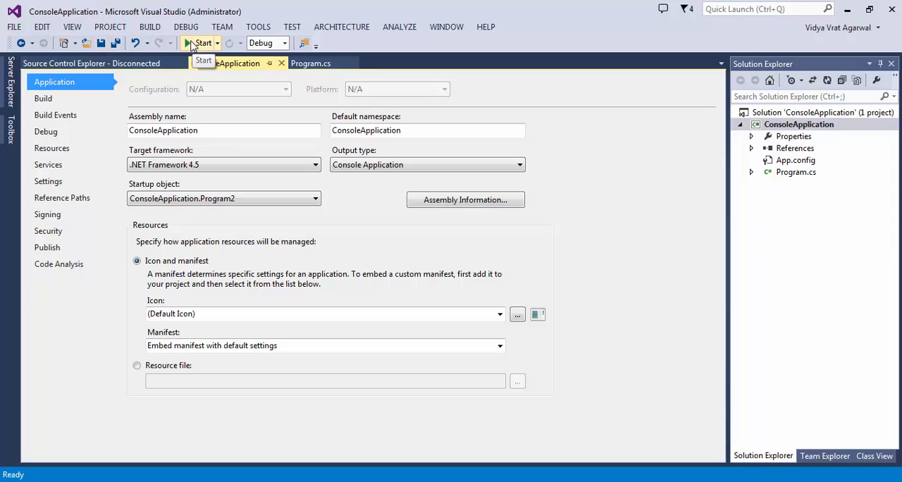
click(200, 42)
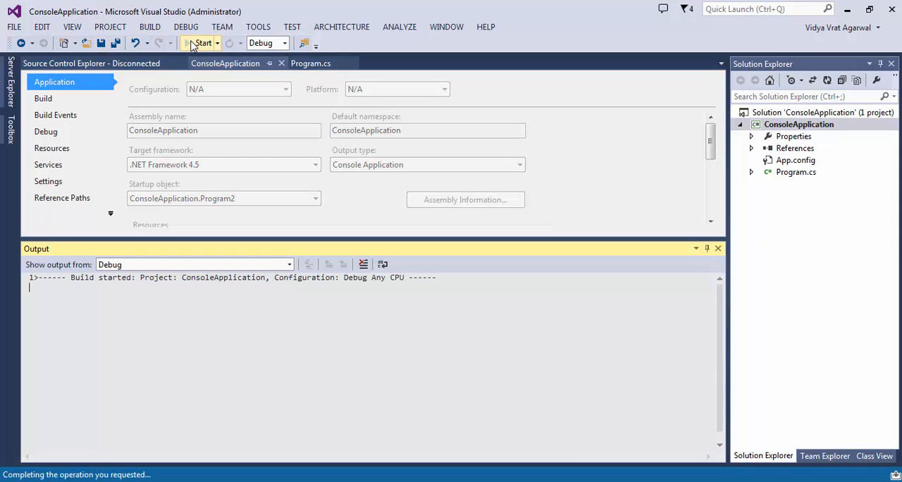
click(203, 43)
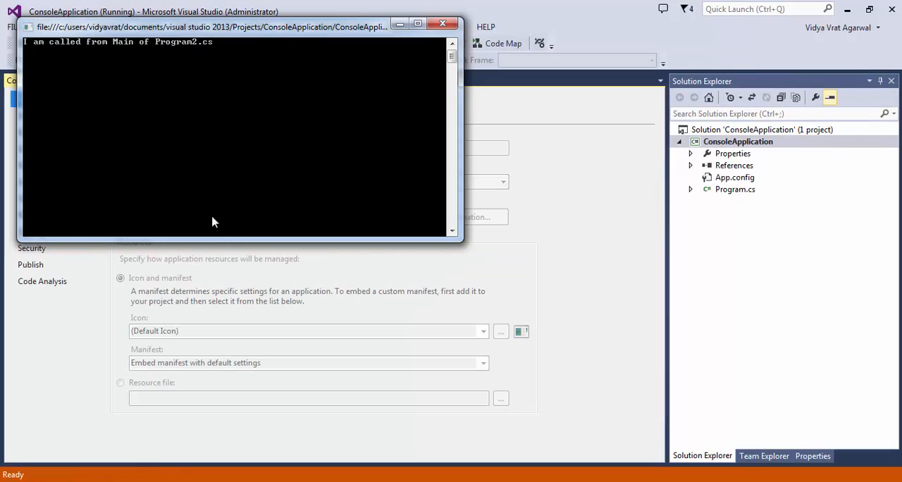
mouse_move(187, 54)
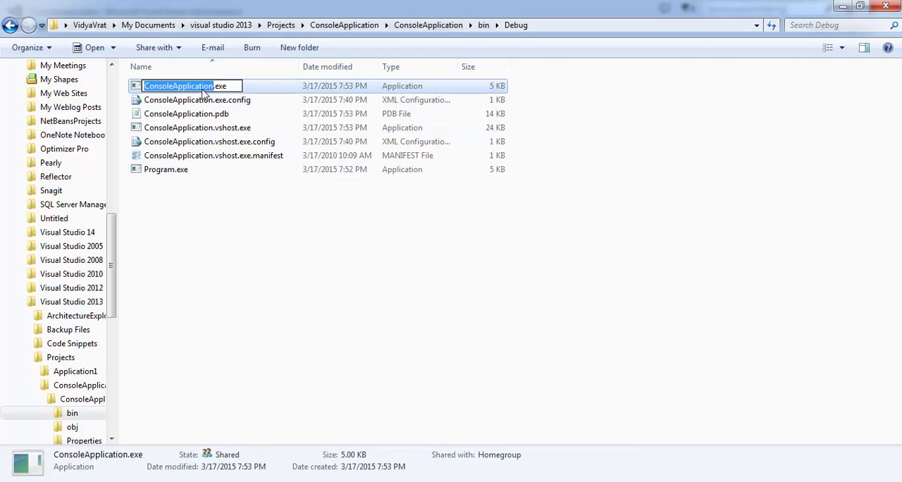
- Rename ConsoleApplication.exe in bin\Debug to Program2.exe beside Program.exe
text(Pro.exe)
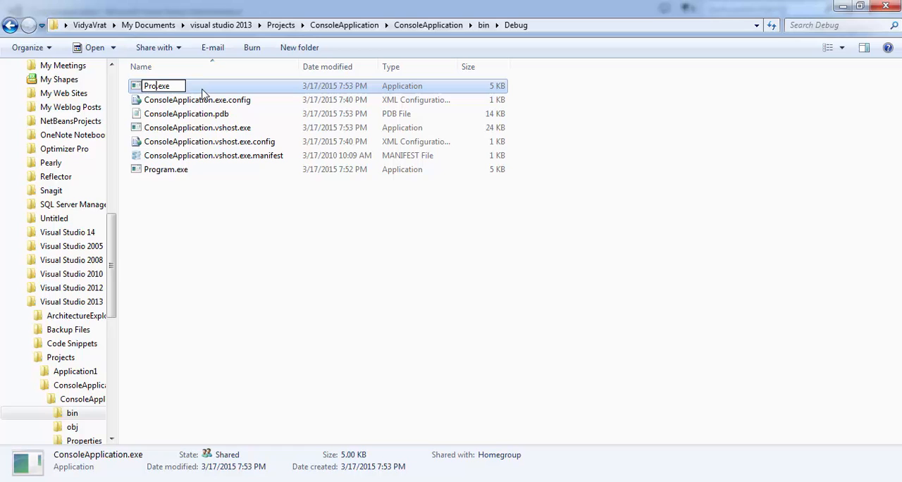
text(Program2.exe)
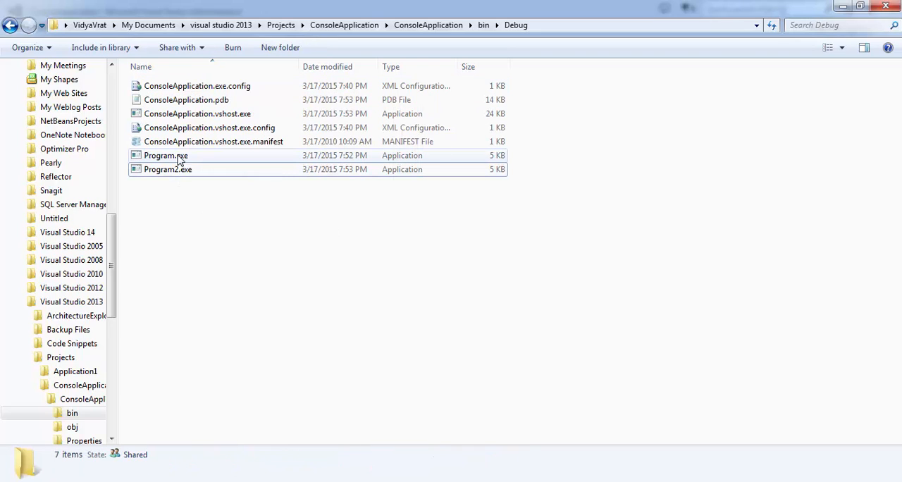
click(167, 169)
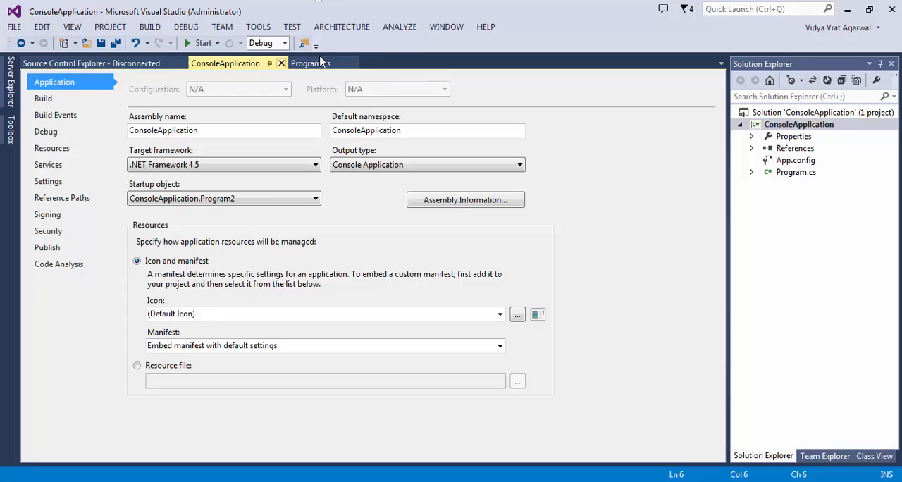
- Show Program.cs with the Program and Program2 Main methods
click(310, 62)
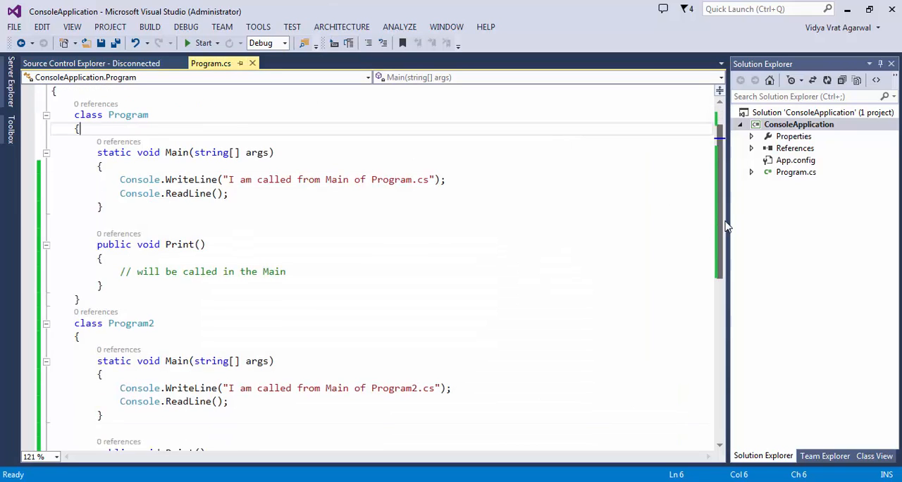
scroll(down, 3)
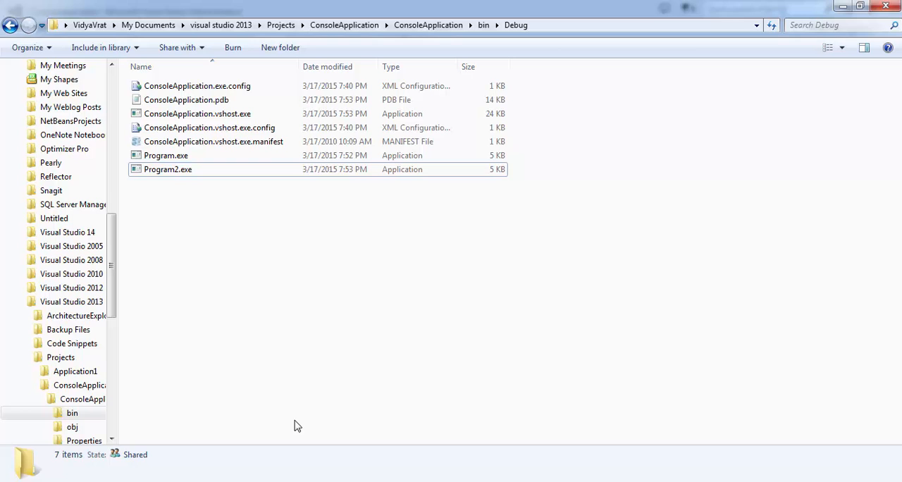
- Launch Program2.exe from bin\Debug, confirming it prints Program2's Main message, then close its console
double_click(166, 156)
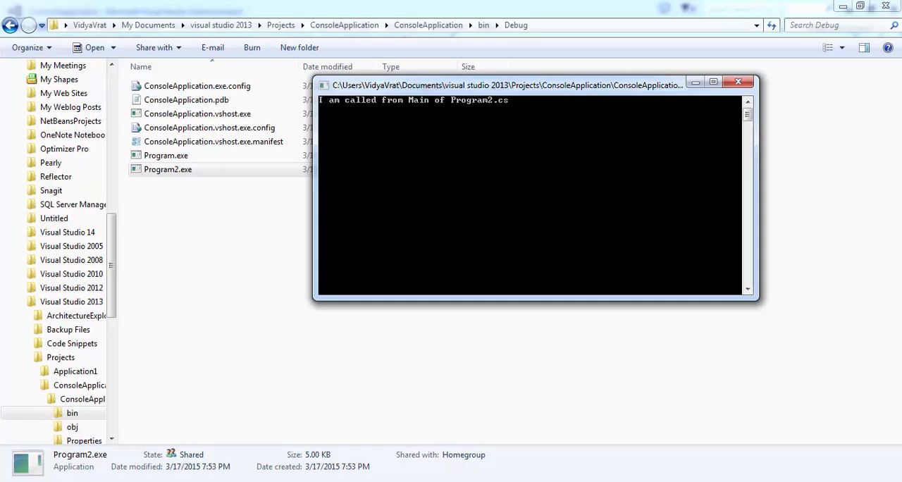
click(742, 81)
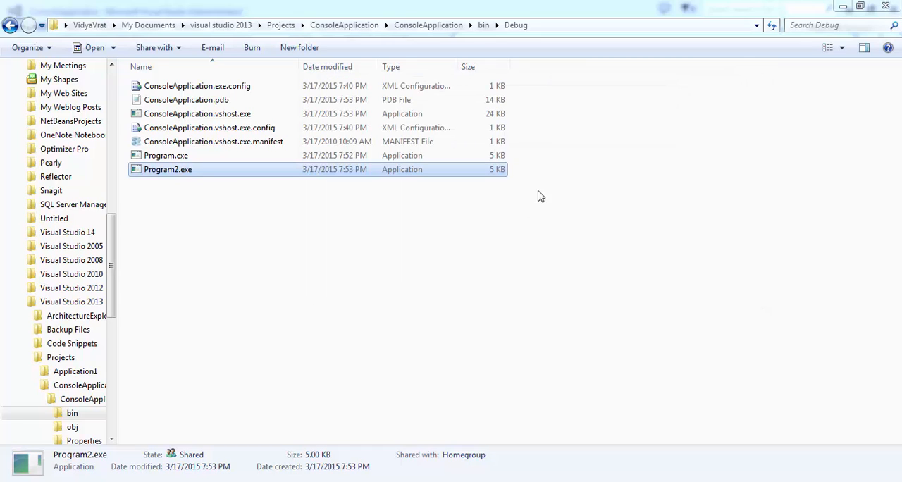
mouse_move(547, 428)
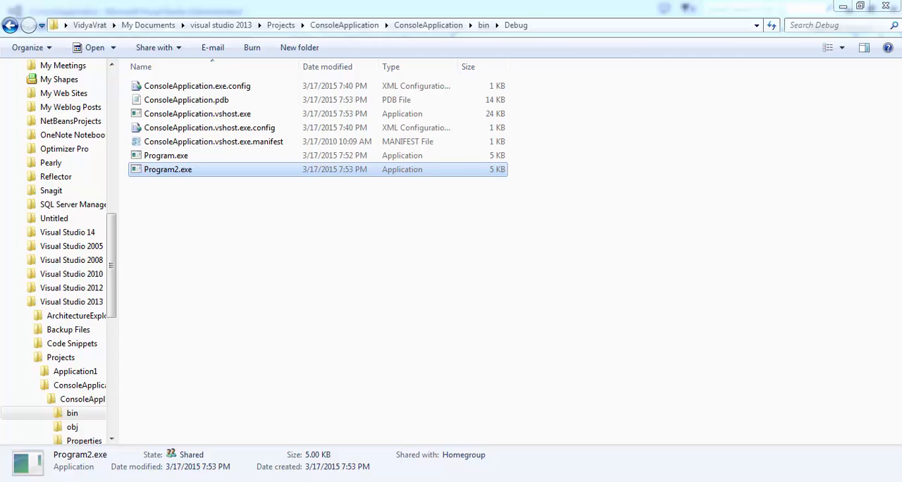
mouse_move(722, 190)
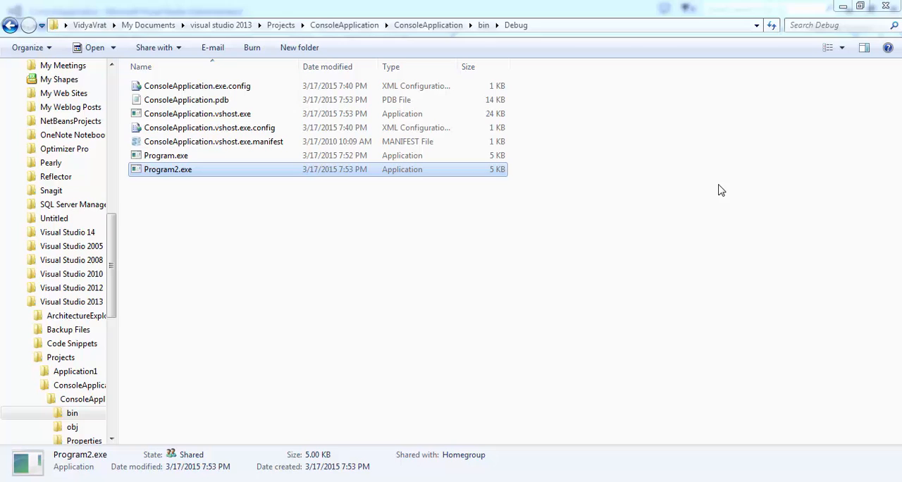
mouse_move(584, 240)
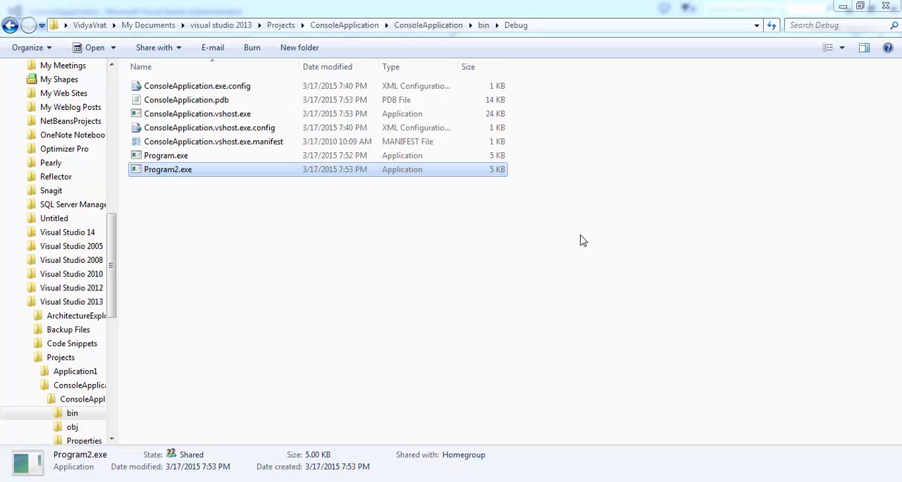
mouse_move(586, 253)
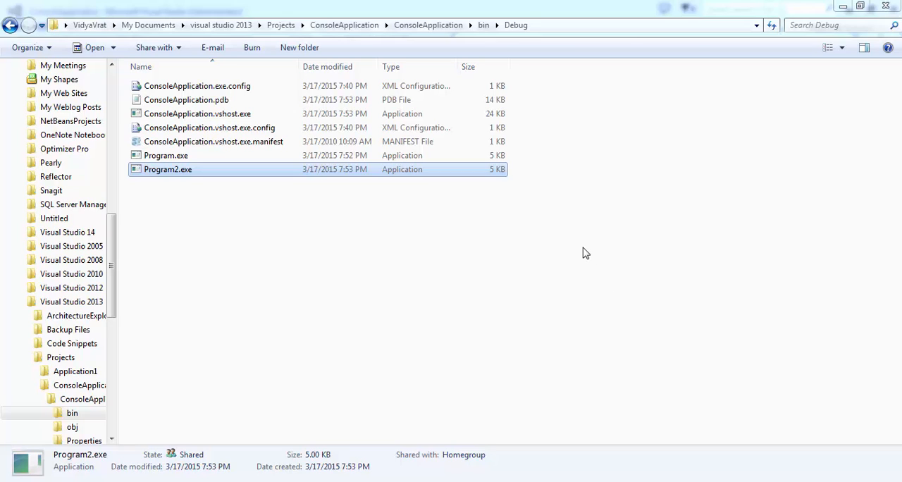
mouse_move(589, 243)
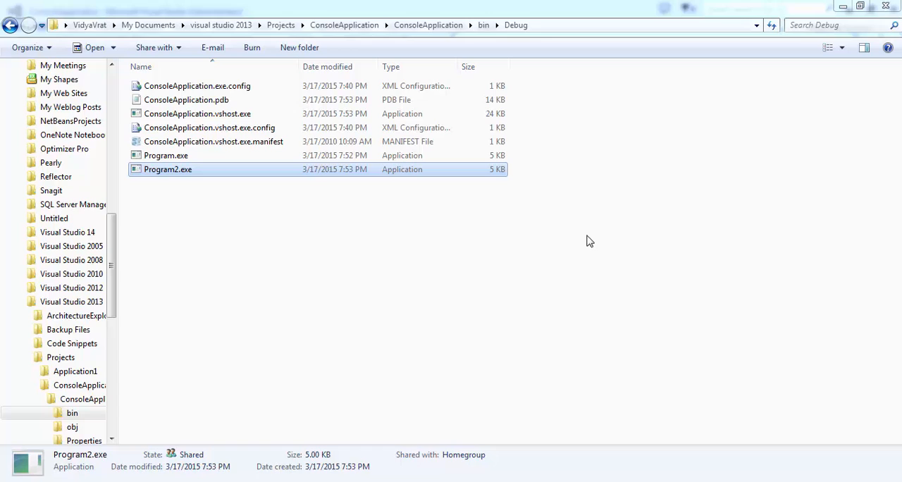
mouse_move(586, 235)
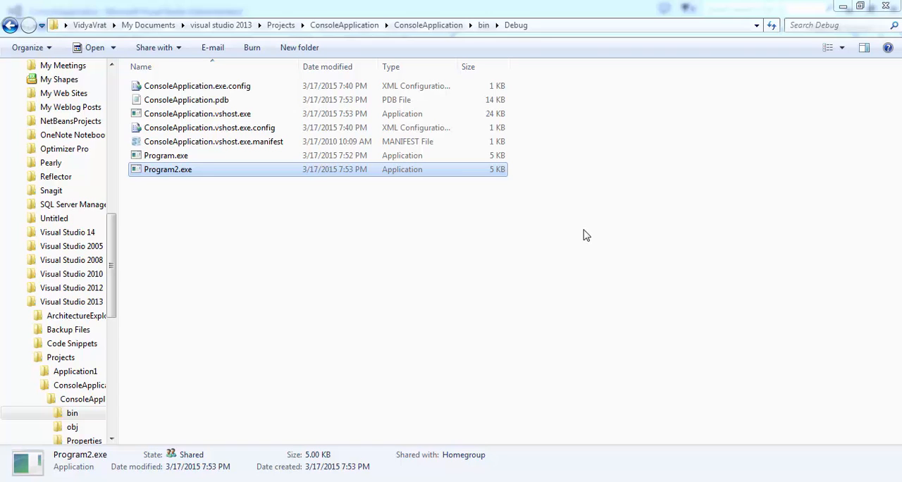
mouse_move(846, 151)
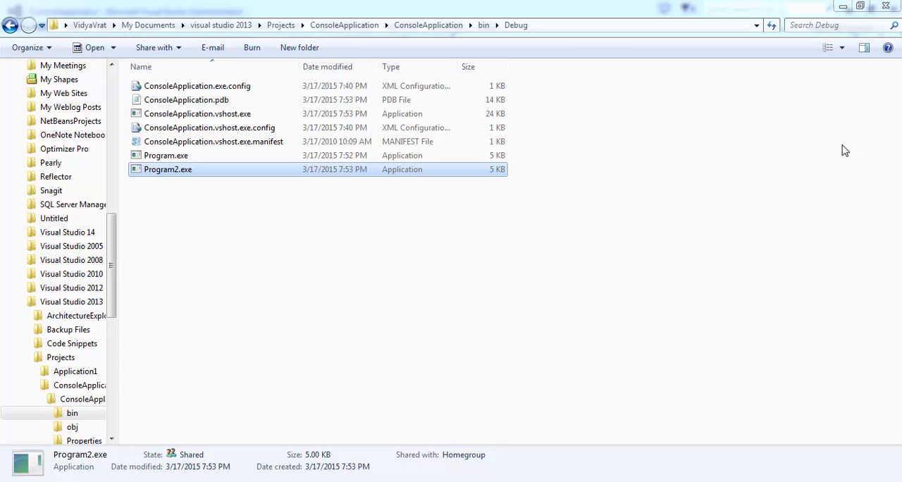
mouse_move(785, 247)
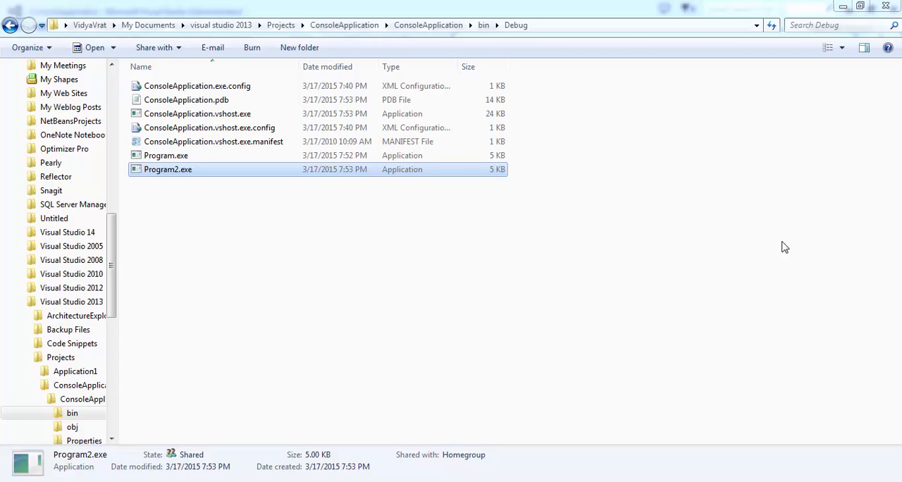
mouse_move(206, 258)
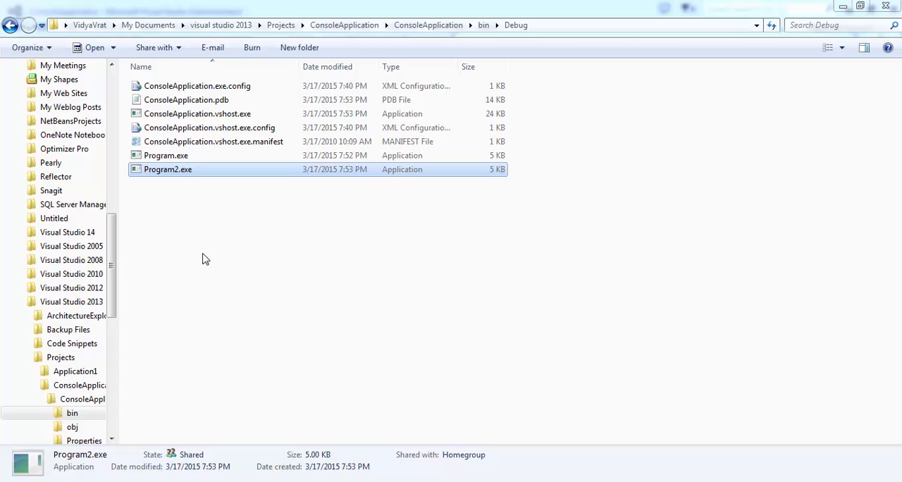
mouse_move(234, 226)
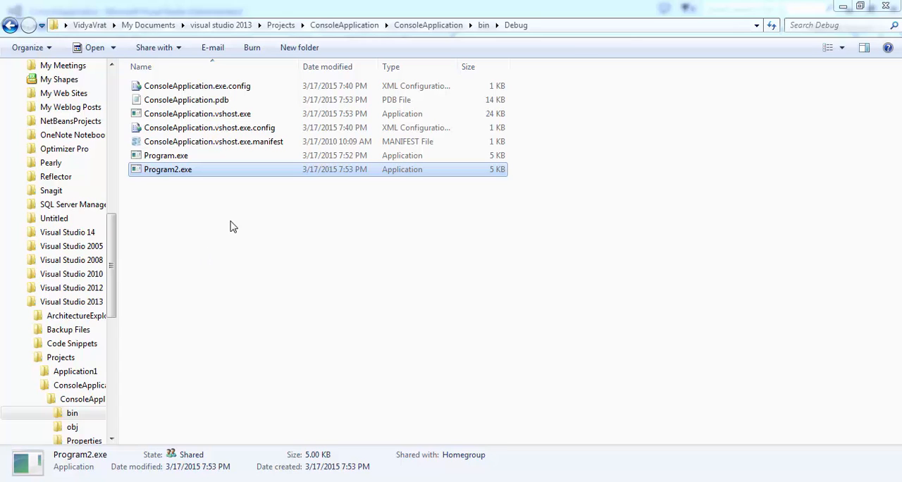
mouse_move(225, 228)
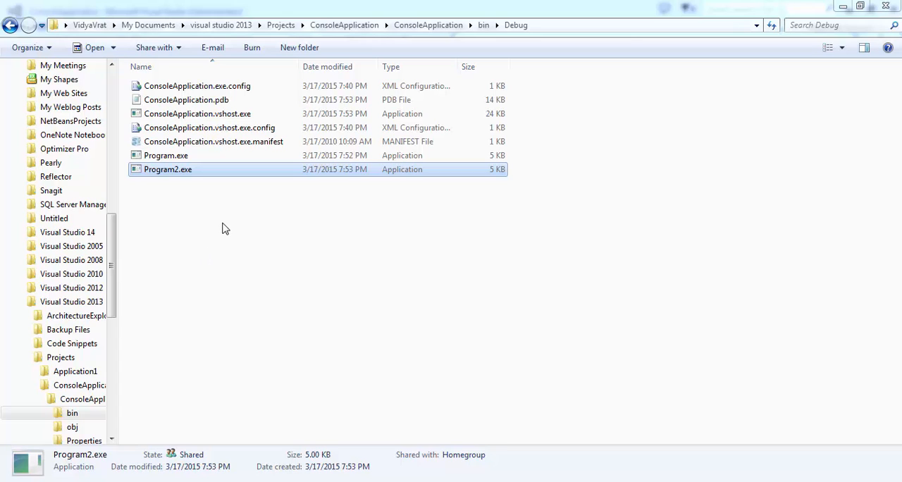
mouse_move(217, 226)
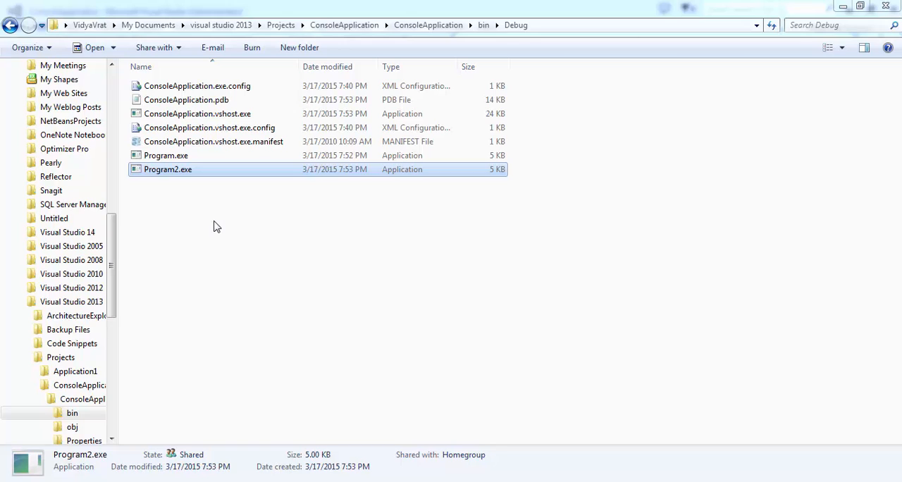
mouse_move(180, 228)
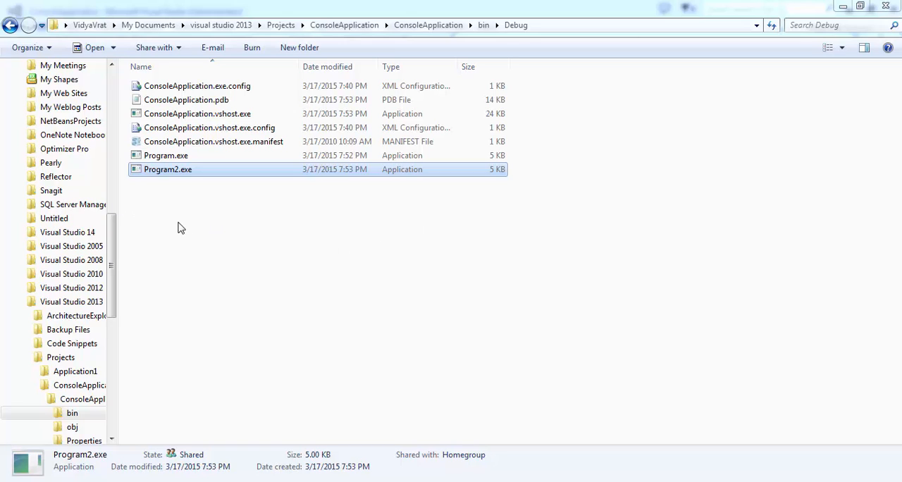
mouse_move(172, 223)
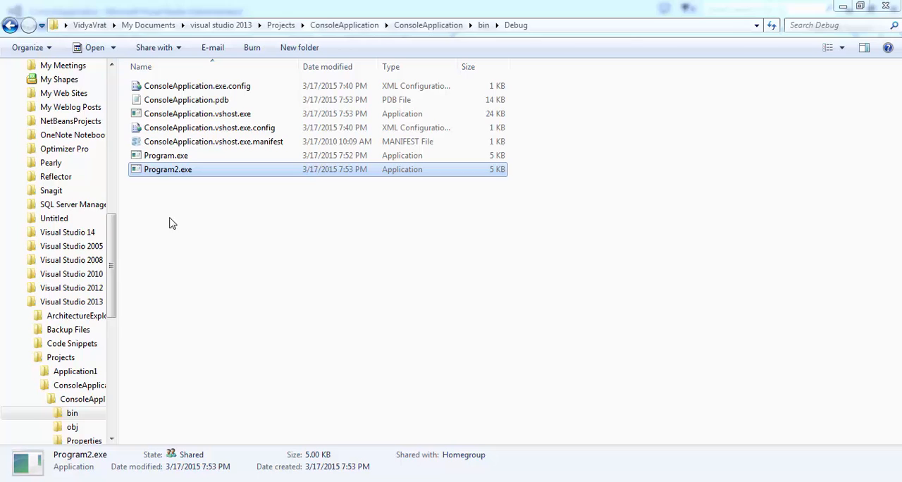
mouse_move(651, 188)
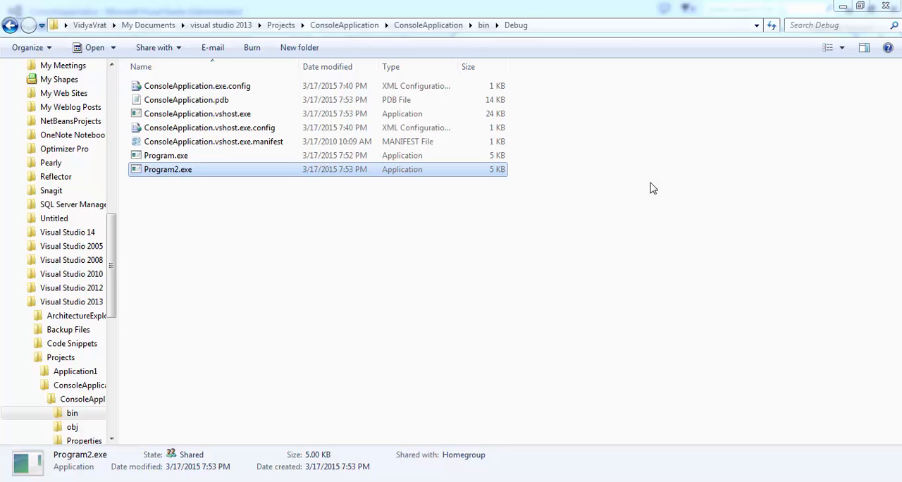
mouse_move(647, 213)
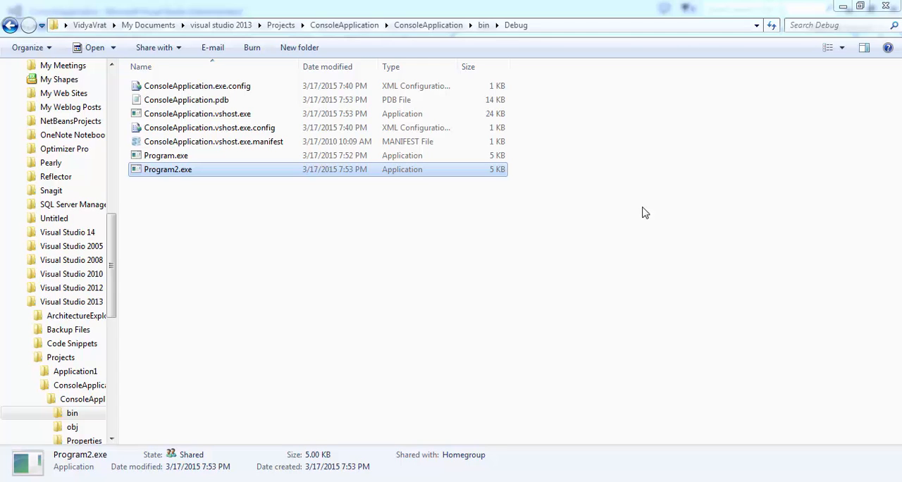
mouse_move(632, 199)
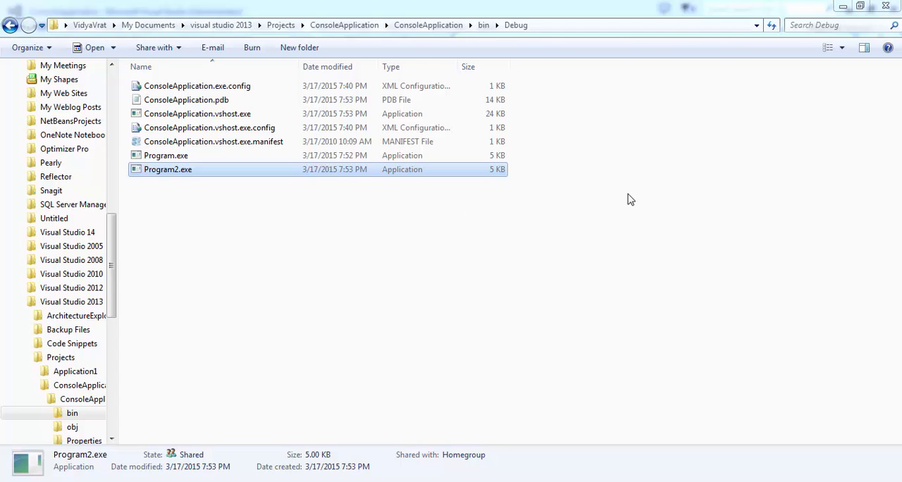